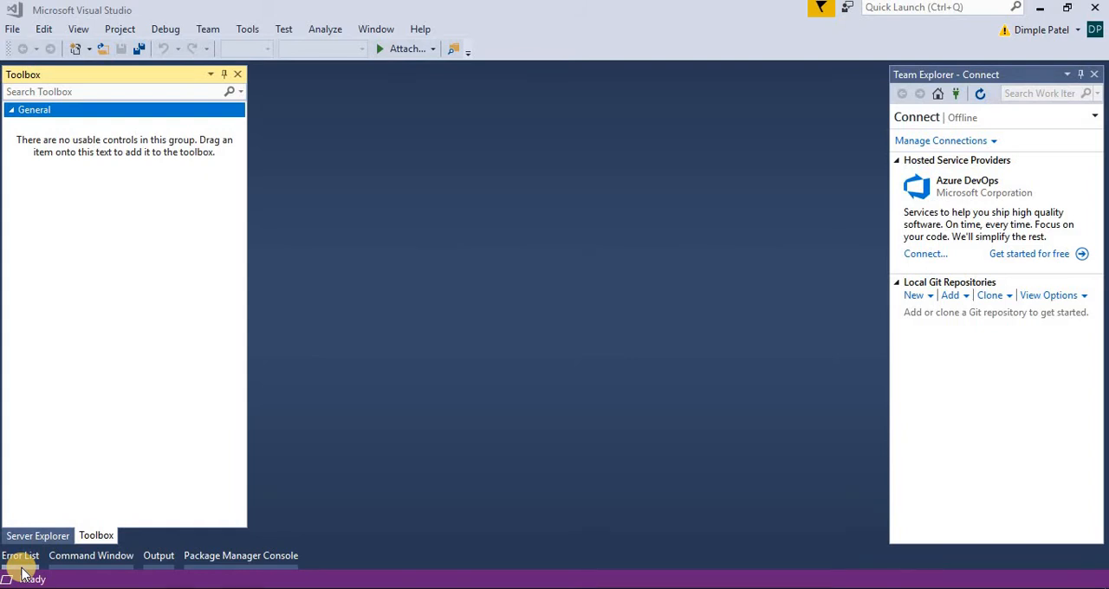
pyautogui.moveTo(34, 451)
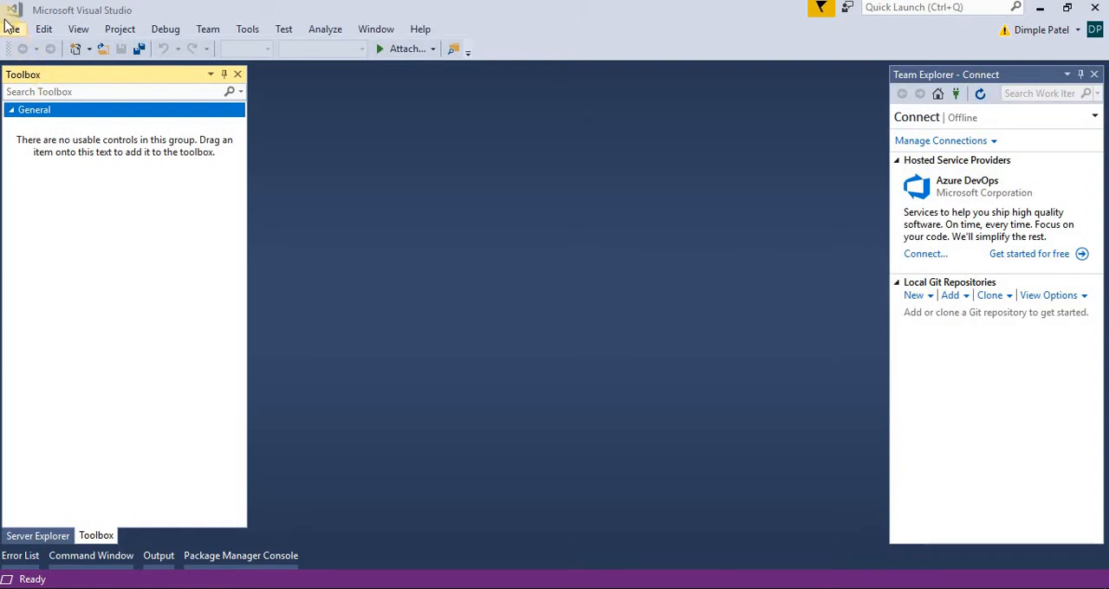
# - Create a Visual C# Unit Test Project (.NET Framework) named UnitTestProject4
pyautogui.click(13, 29)
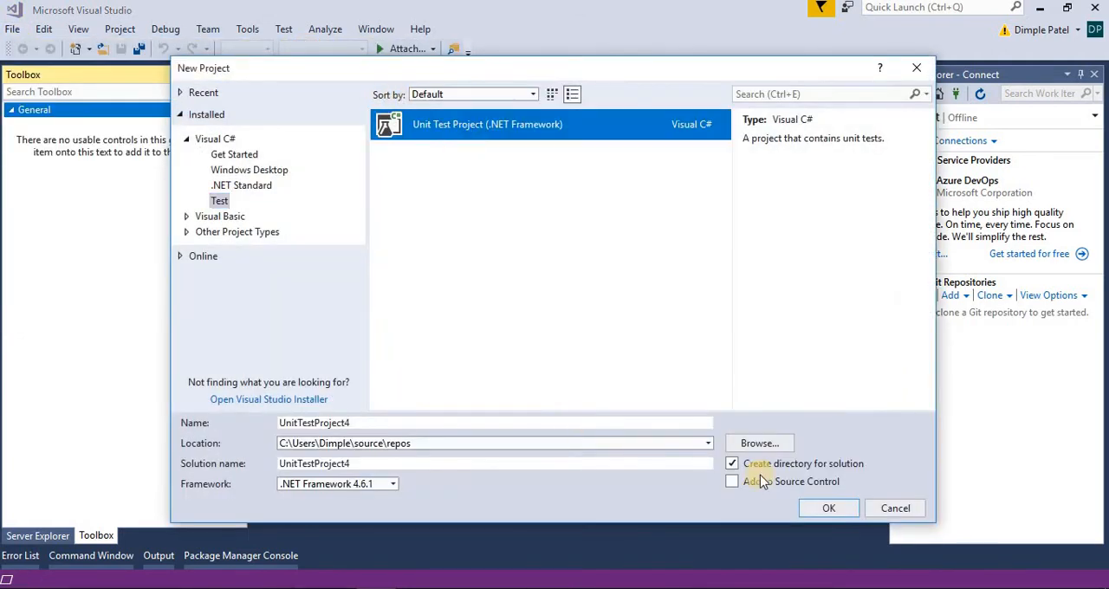
pyautogui.click(828, 508)
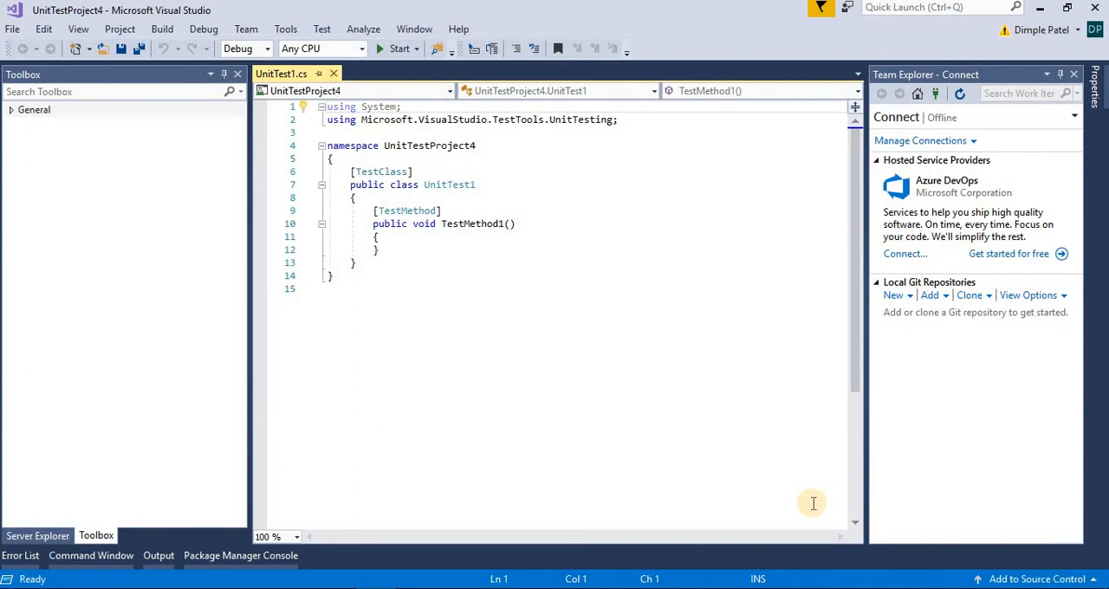
pyautogui.moveTo(933, 476)
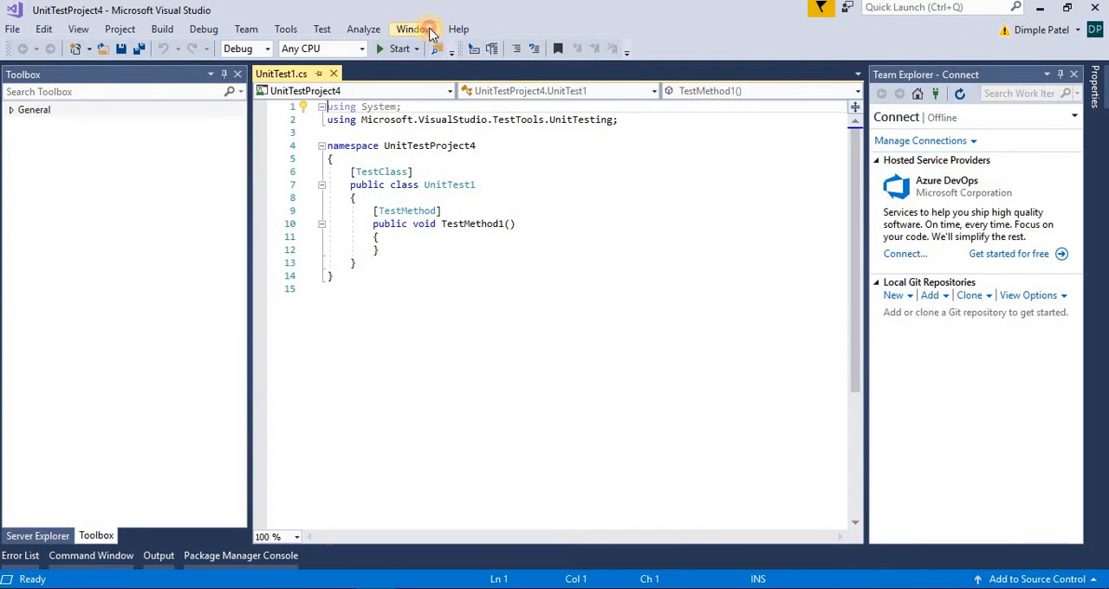
pyautogui.moveTo(120, 28)
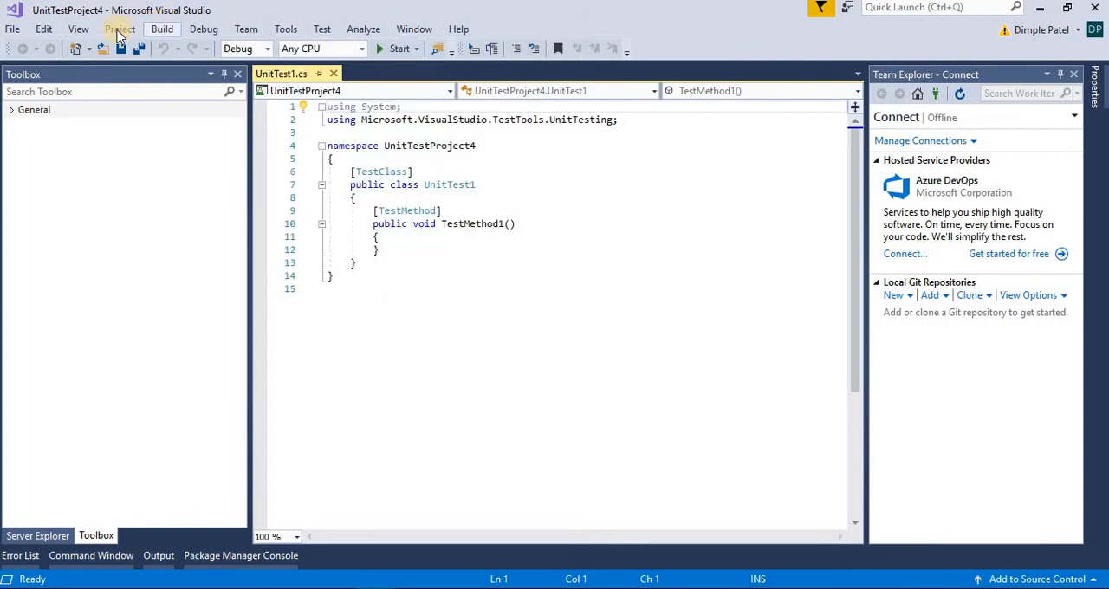
pyautogui.moveTo(78, 29)
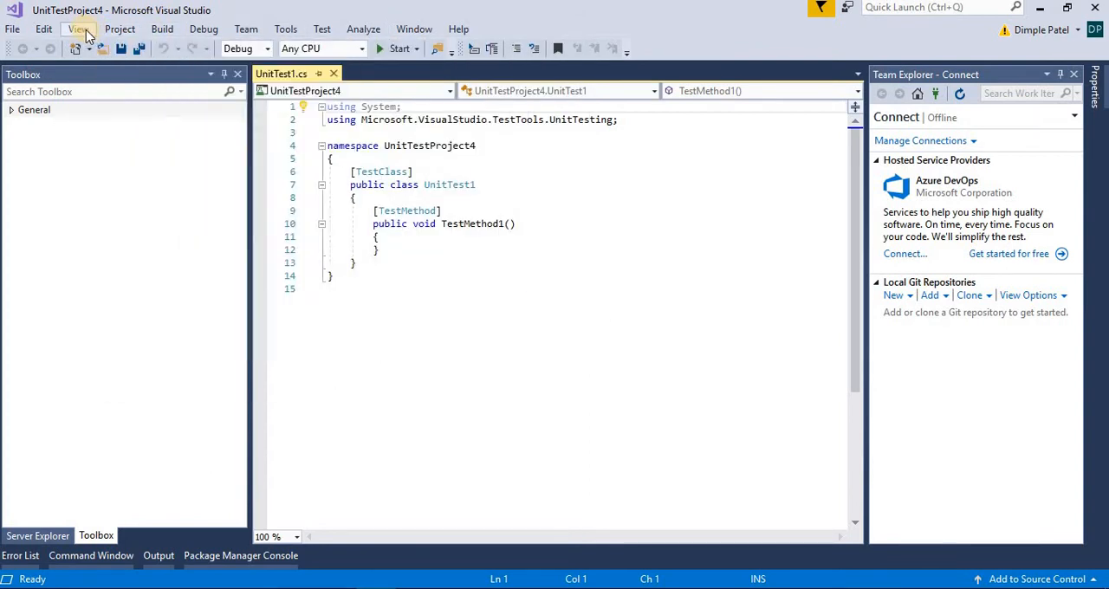
# - Show Solution Explorer from the View menu to list UnitTestProject4's files
pyautogui.click(78, 28)
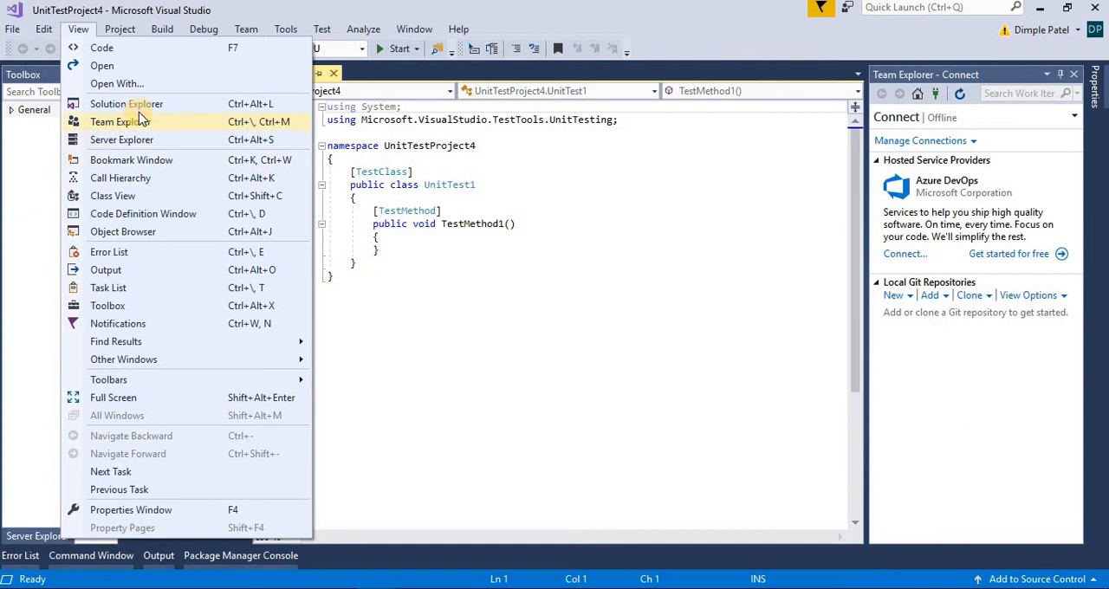
pyautogui.click(125, 103)
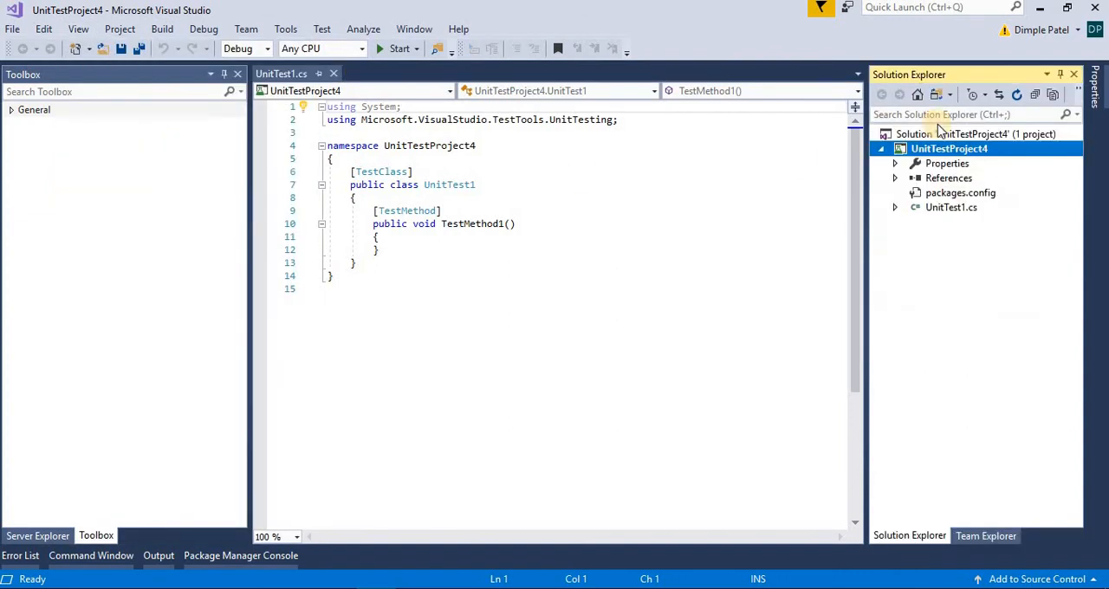
# - Install the Selenium.WebDriver 3.141.0 NuGet package into UnitTestProject4 and return to UnitTest1.cs
pyautogui.rightClick(949, 148)
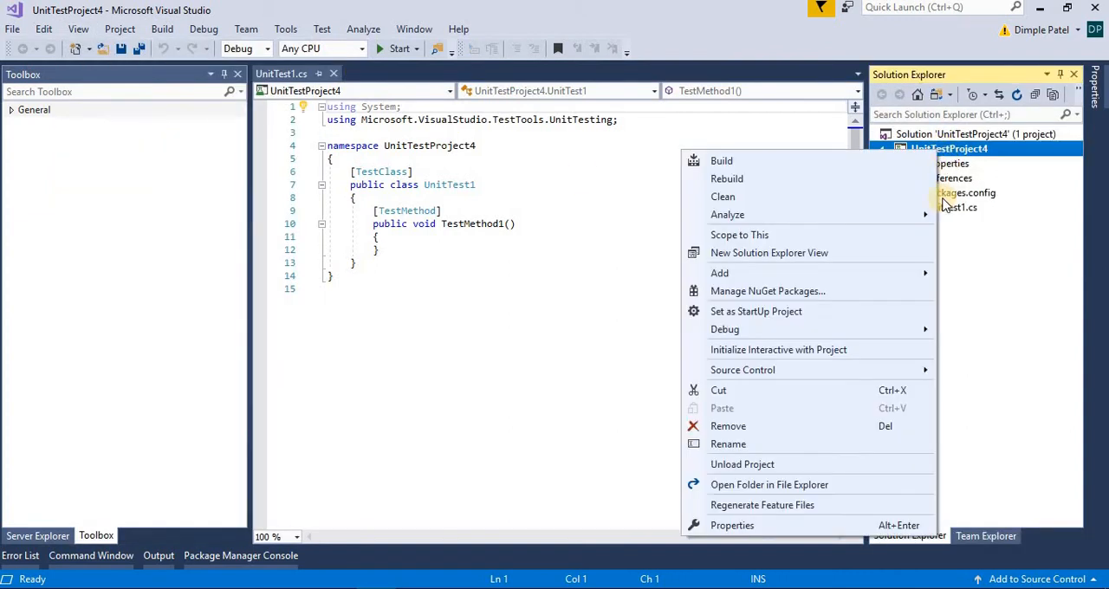
pyautogui.moveTo(766, 290)
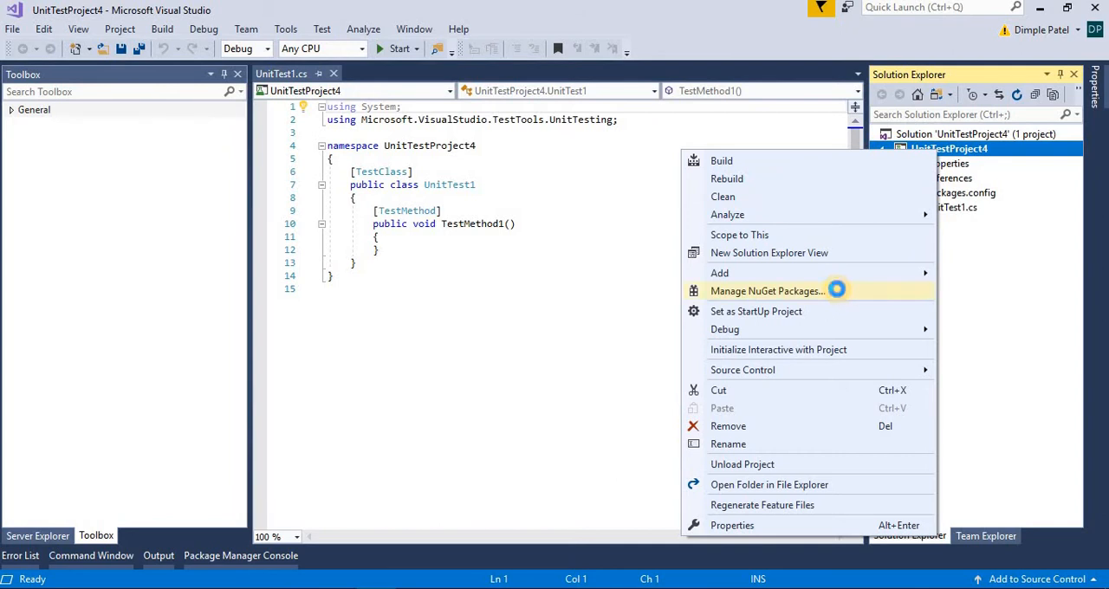
pyautogui.click(766, 290)
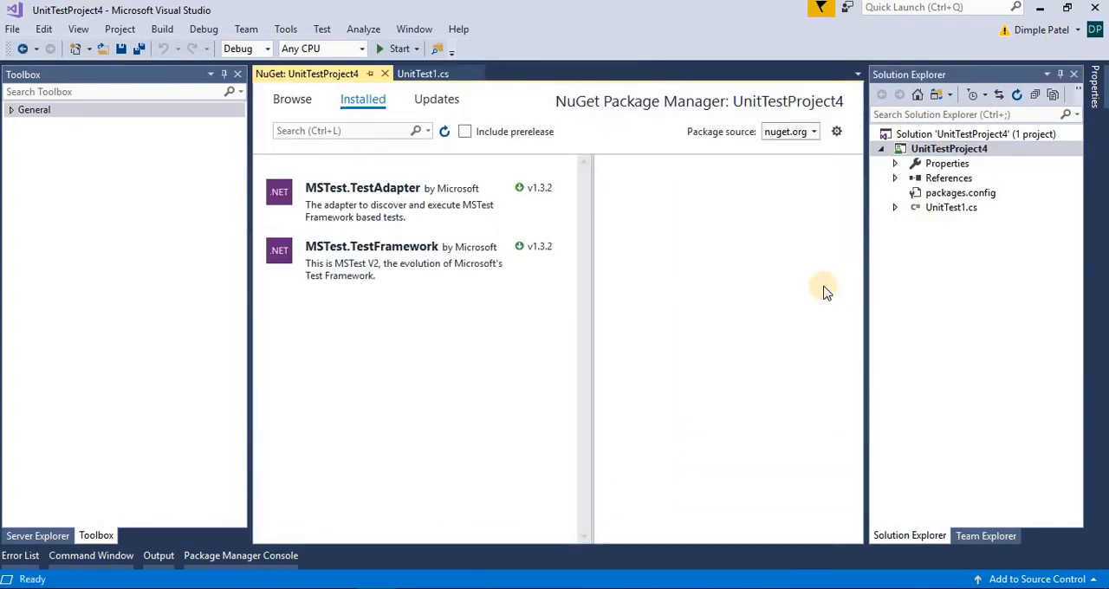
pyautogui.click(292, 98)
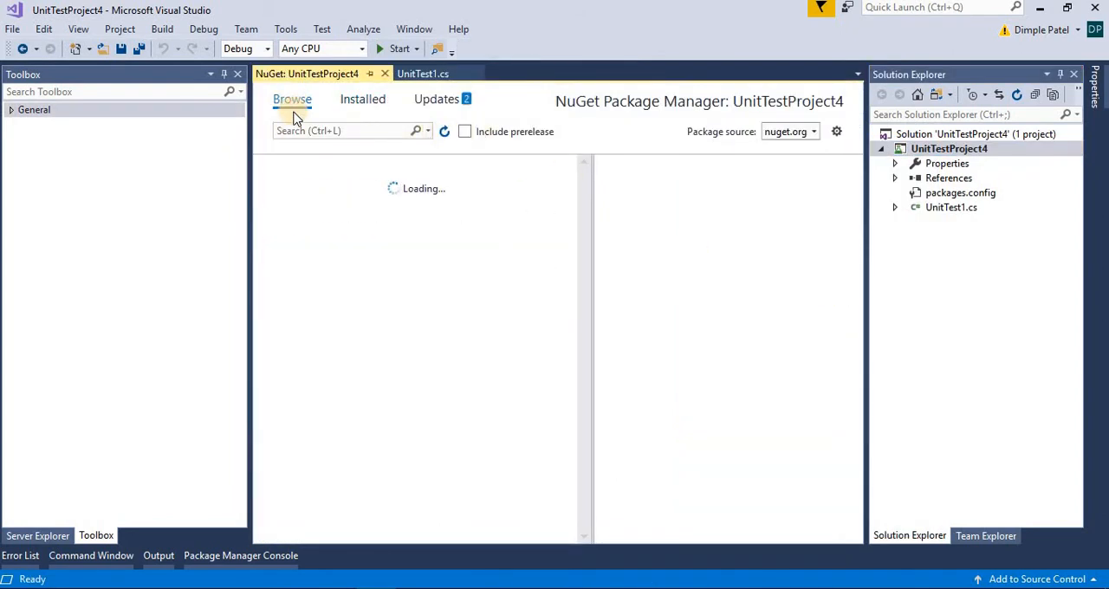
pyautogui.write('s')
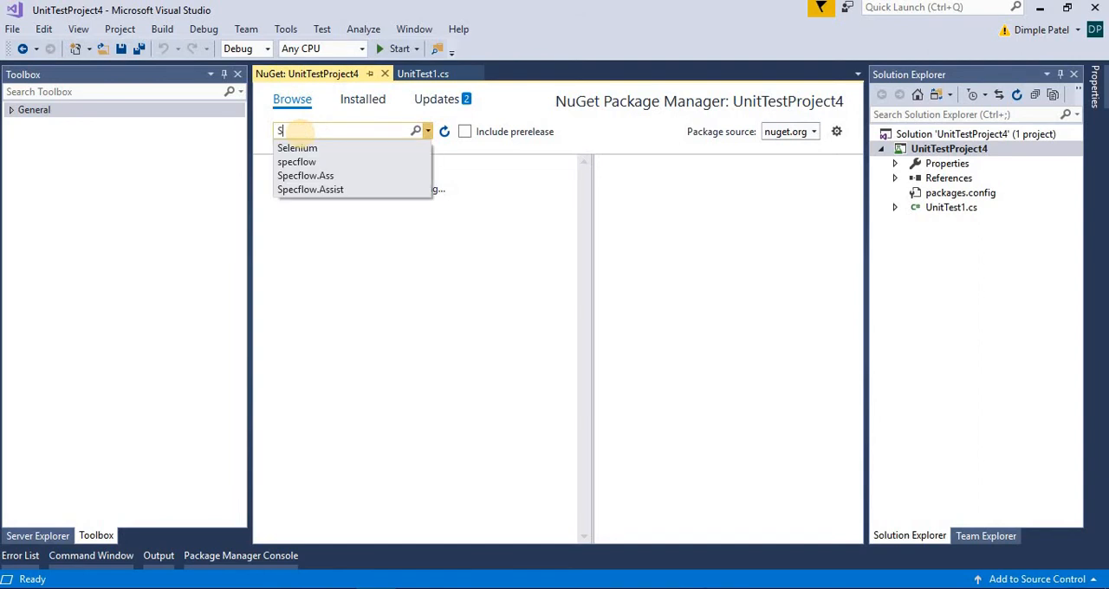
pyautogui.click(298, 147)
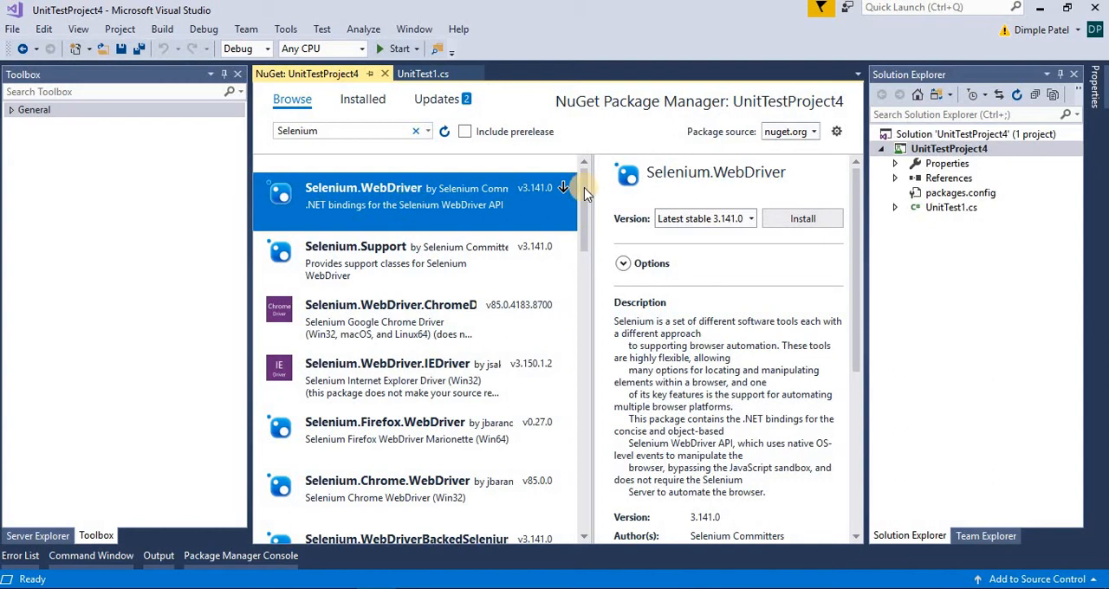
pyautogui.click(801, 218)
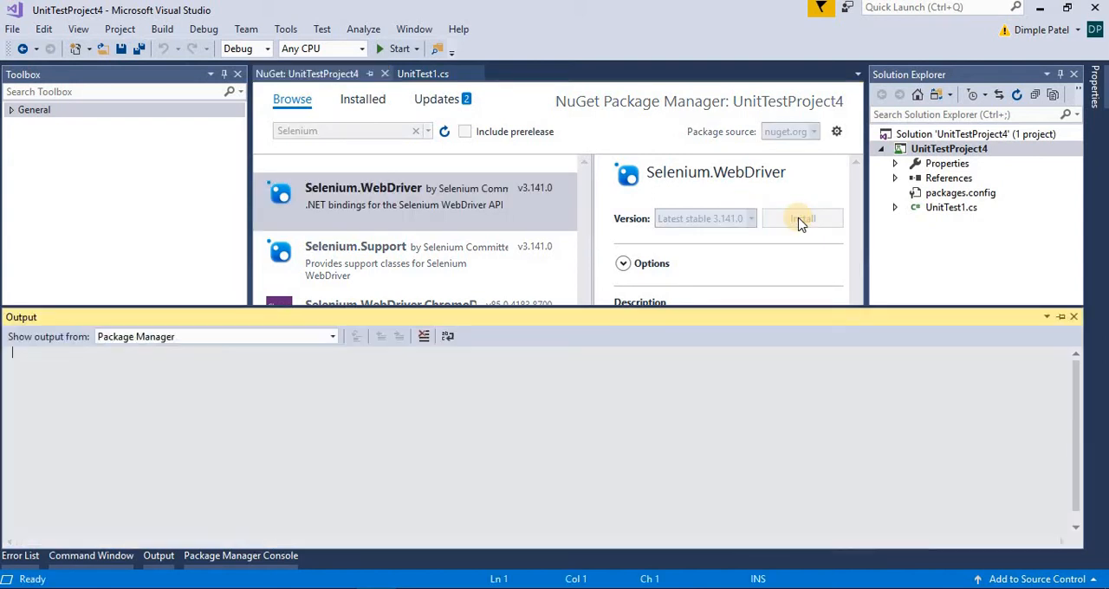
pyautogui.click(801, 218)
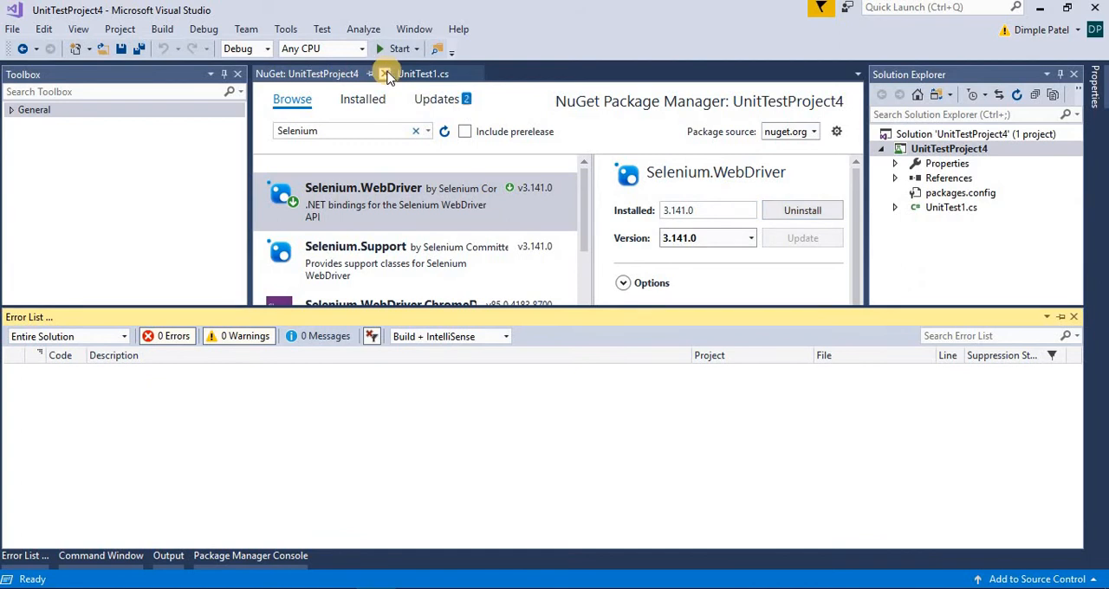
pyautogui.click(423, 73)
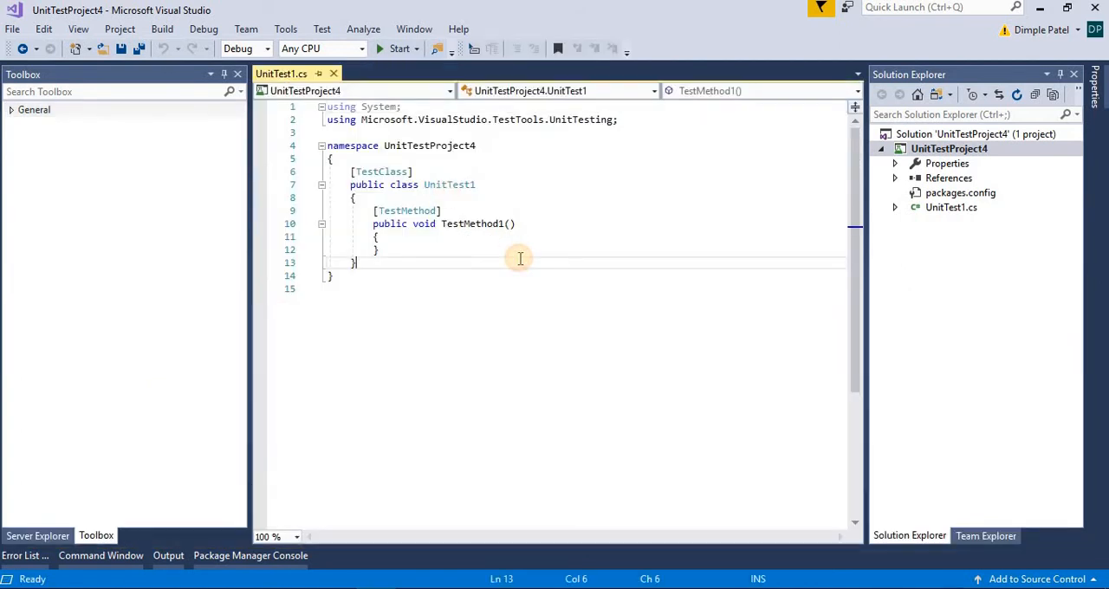
# - Declare an IWebDriver driver variable in TestMethod1 and add 'using OpenQA.Selenium;'
pyautogui.write('I')
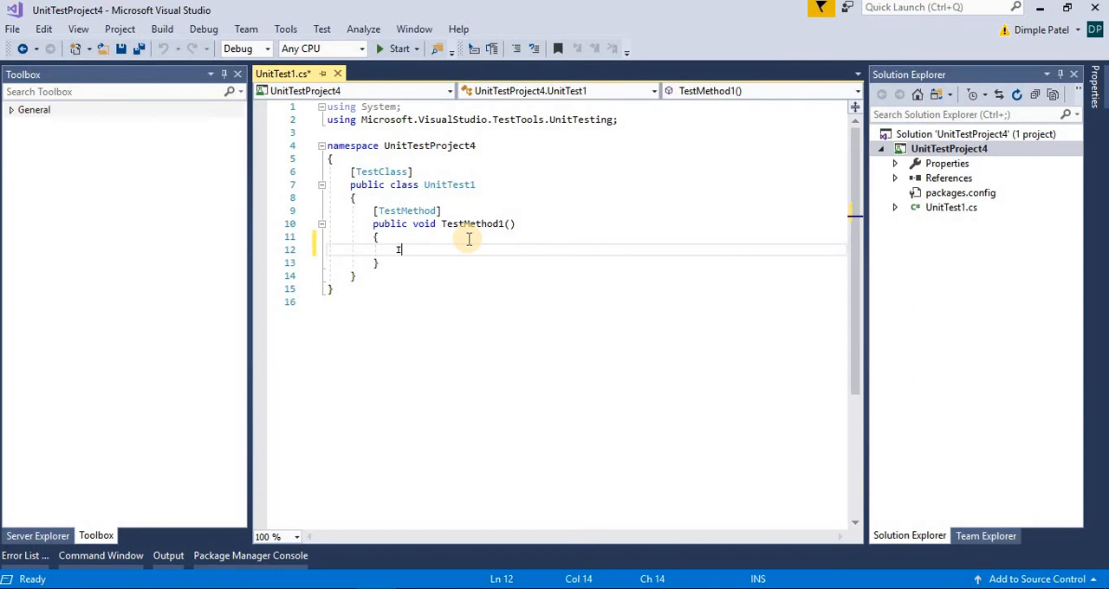
pyautogui.write('IwebDriver')
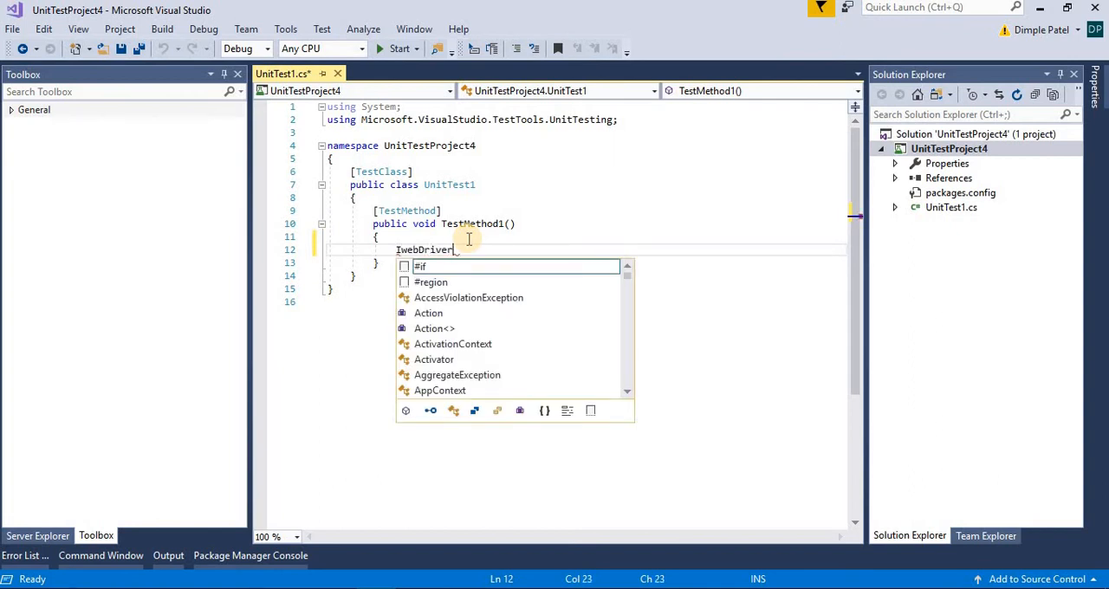
pyautogui.press('Backspace')
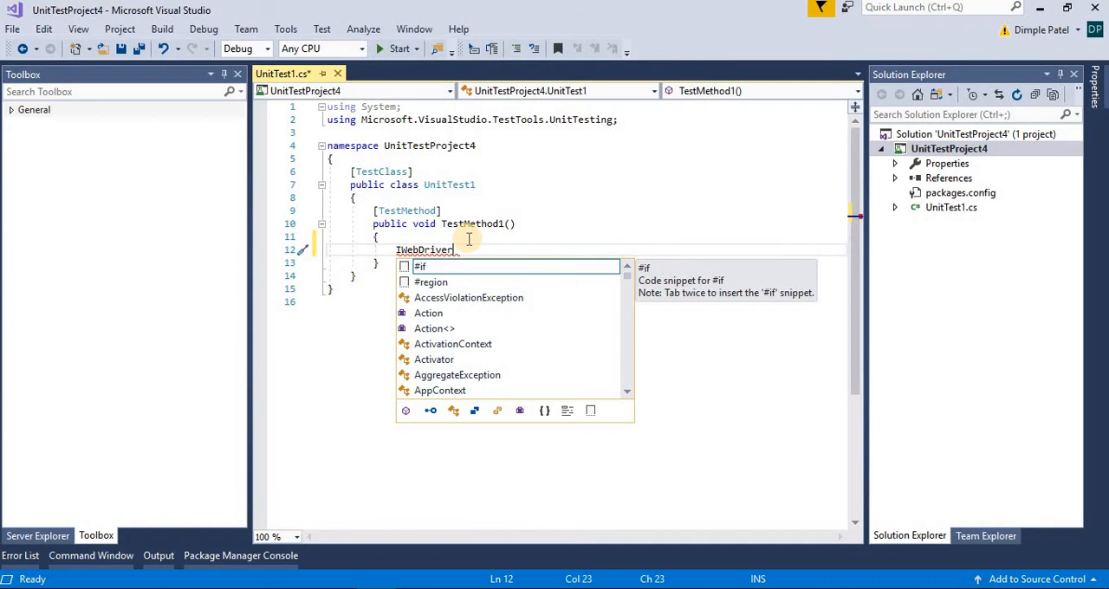
pyautogui.click(305, 250)
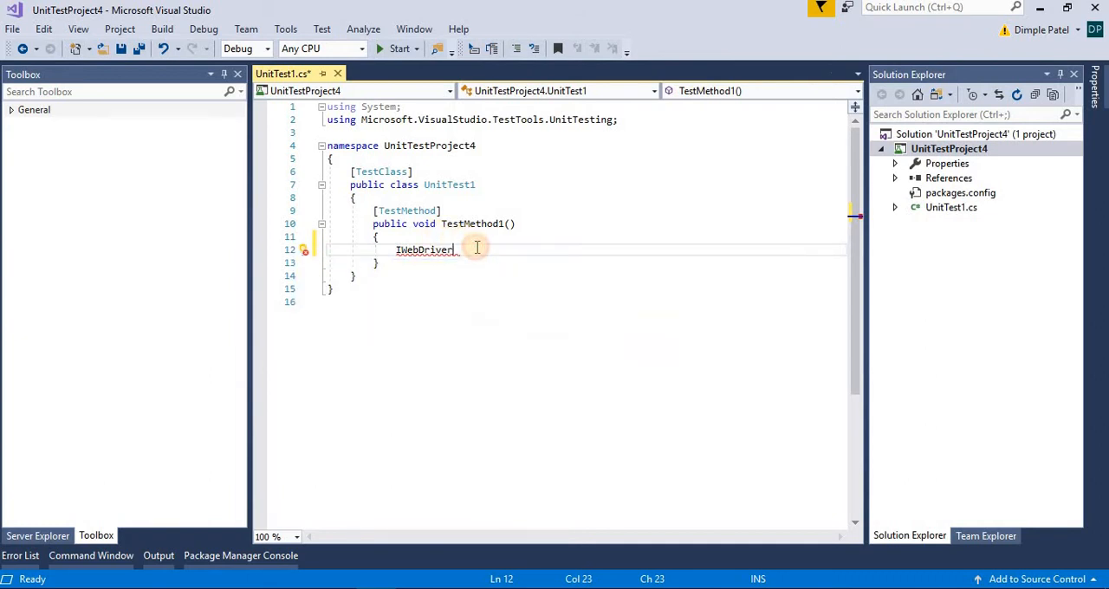
pyautogui.write('driver')
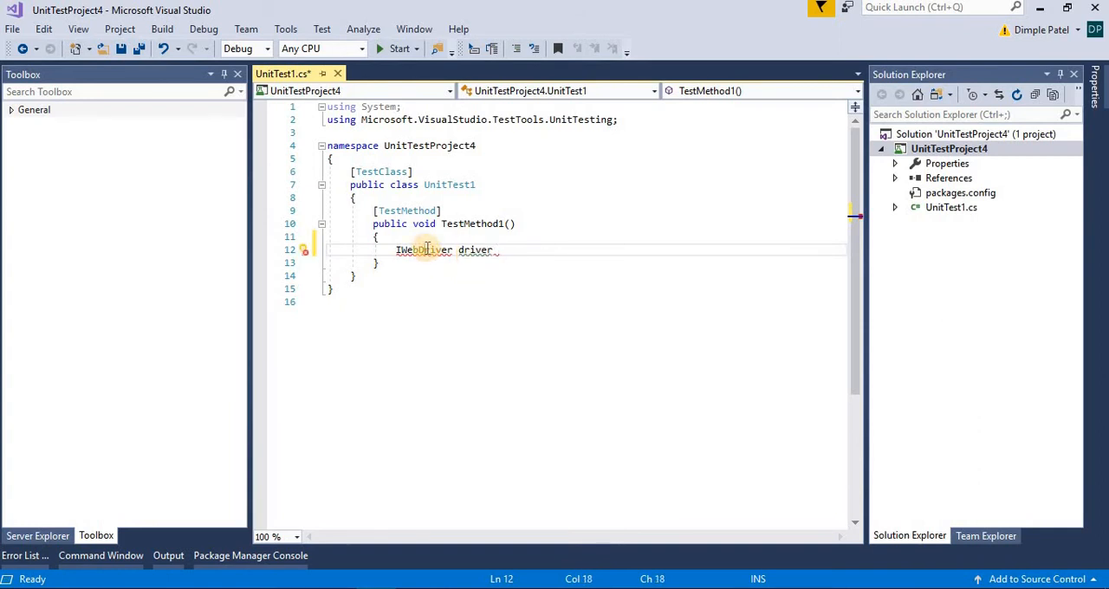
pyautogui.click(305, 250)
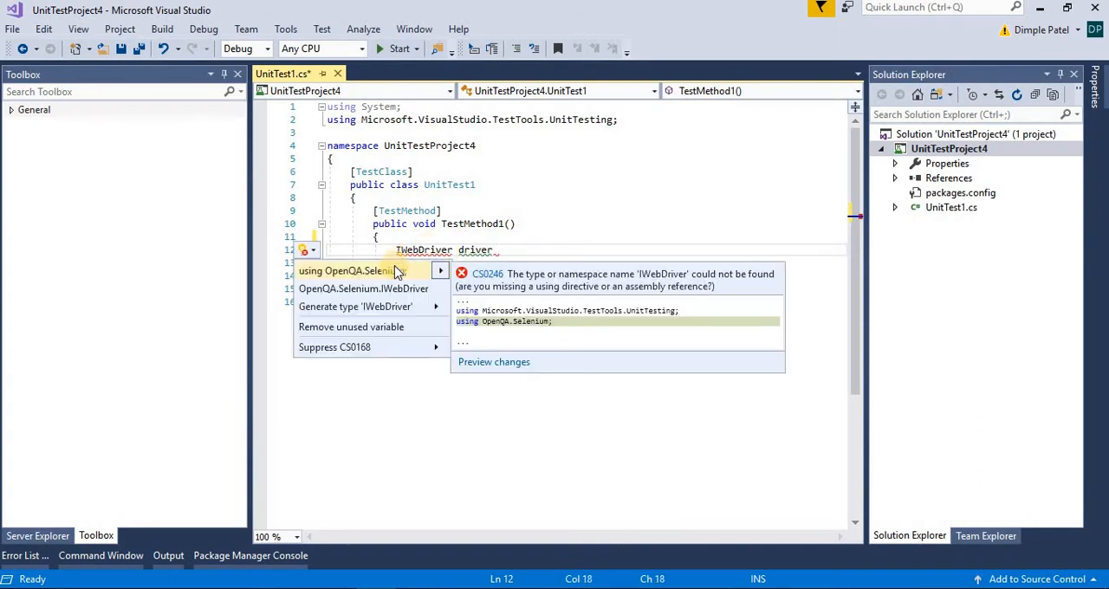
pyautogui.click(346, 270)
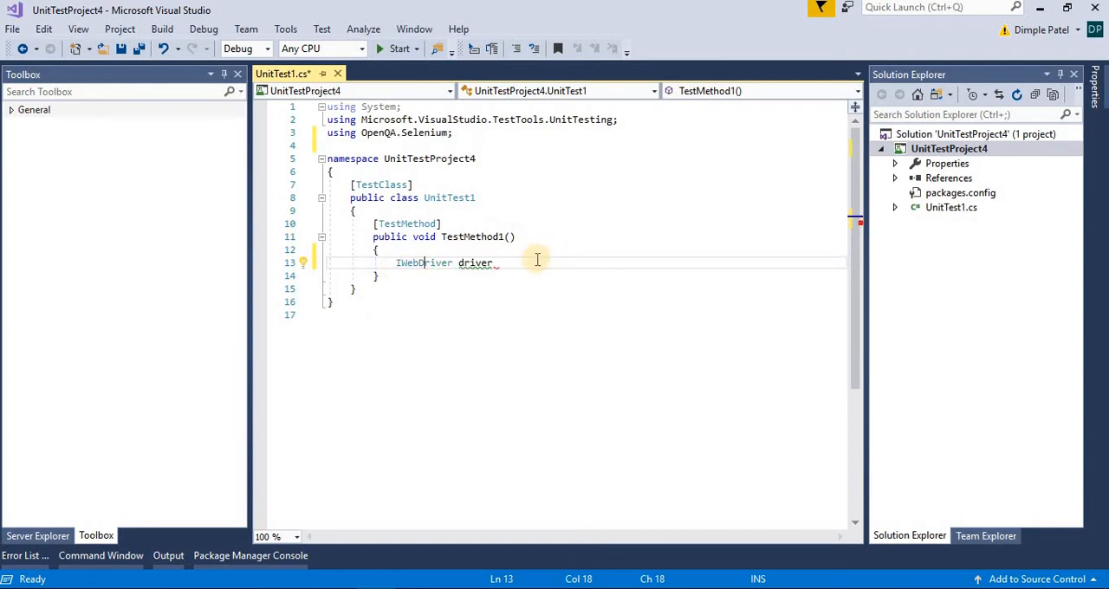
# - Assign driver a new ChromeDriver() and add 'using OpenQA.Selenium.Chrome;'
pyautogui.write('= new')
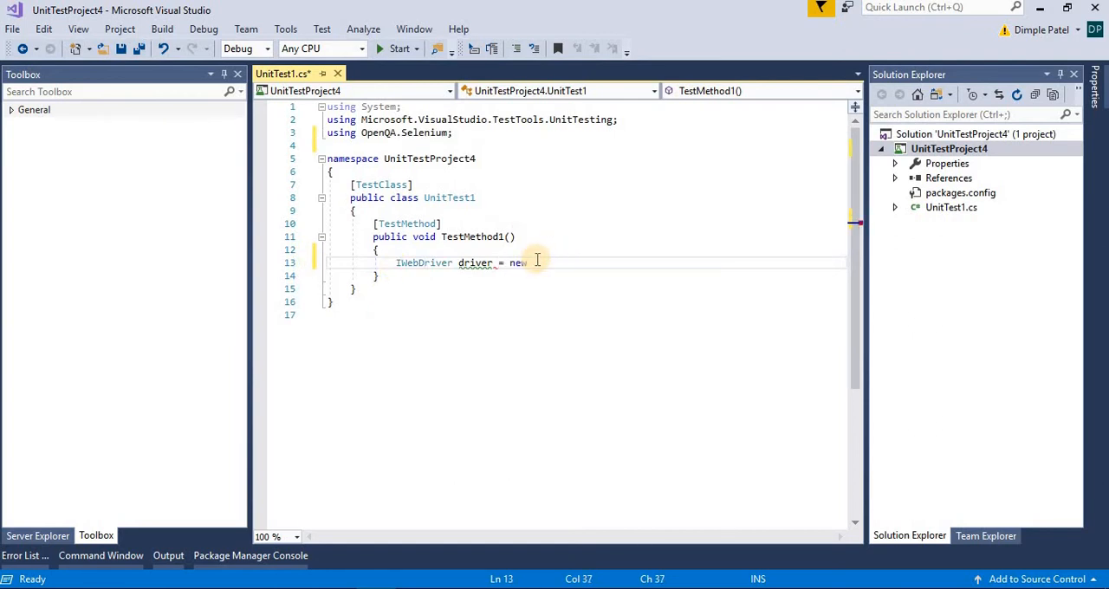
pyautogui.write('Chro')
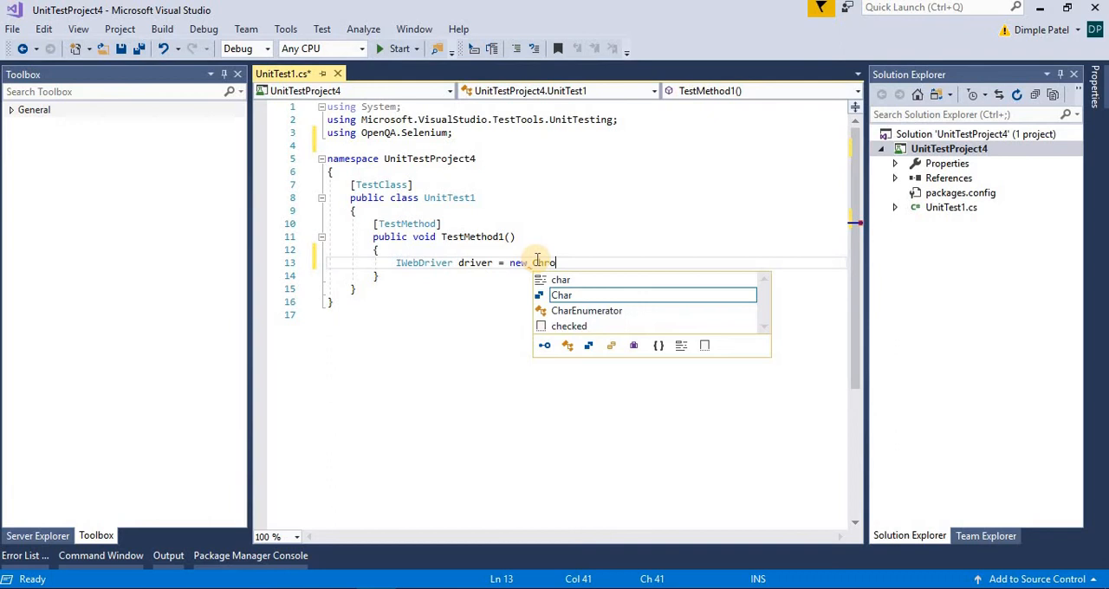
pyautogui.write('meDrivver(')
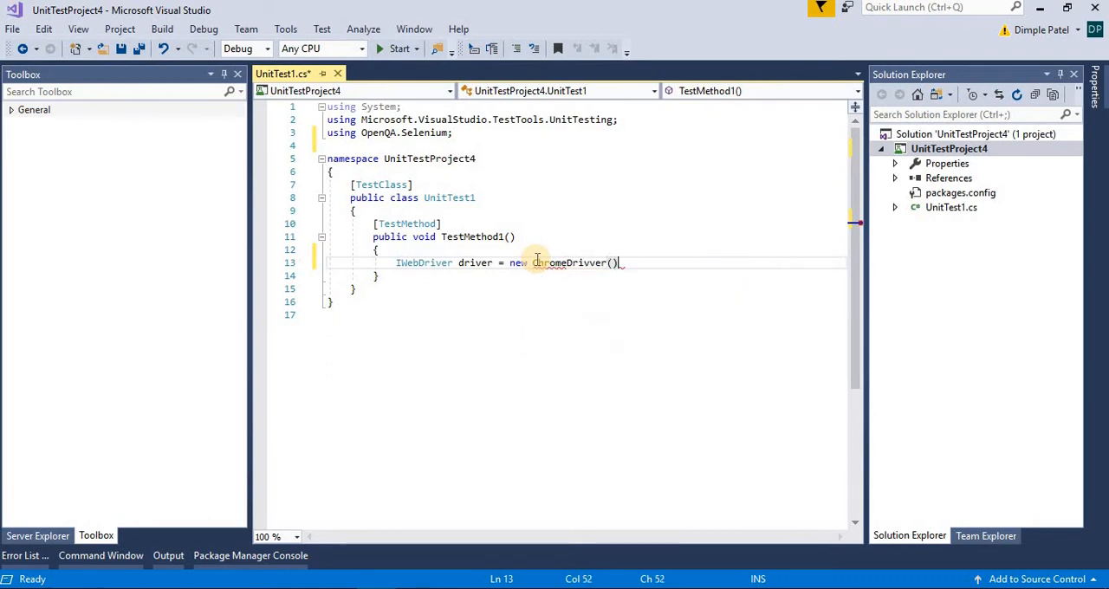
pyautogui.write(';')
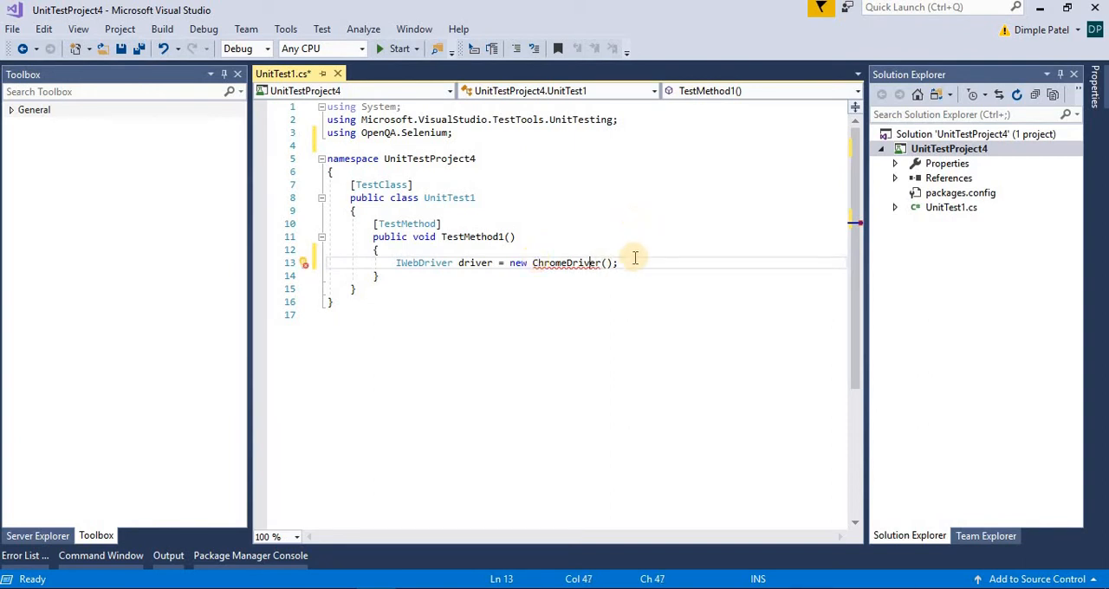
pyautogui.click(523, 278)
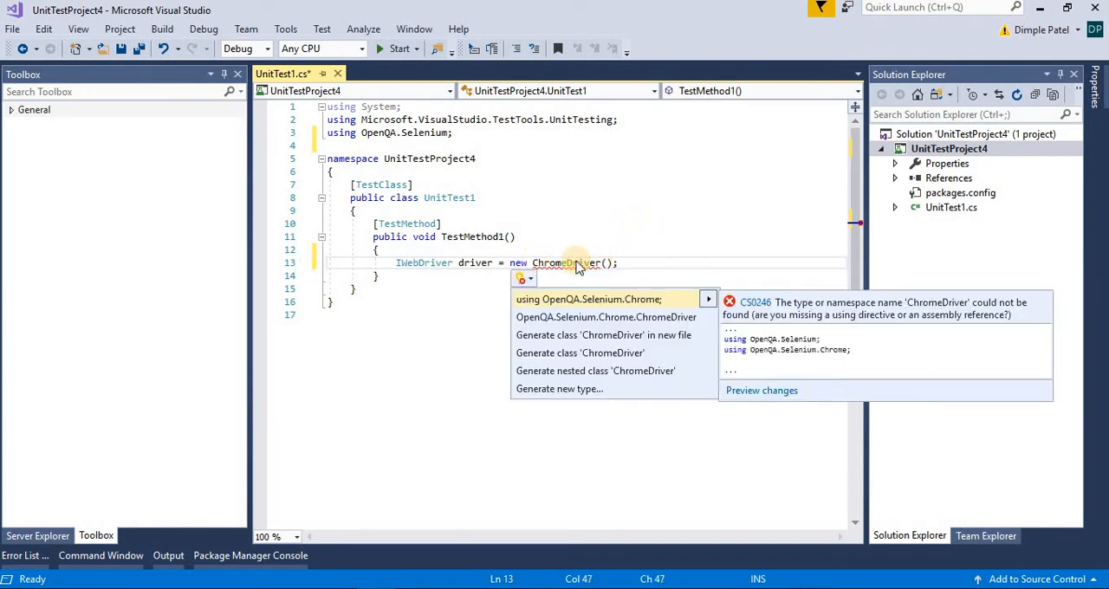
pyautogui.click(588, 299)
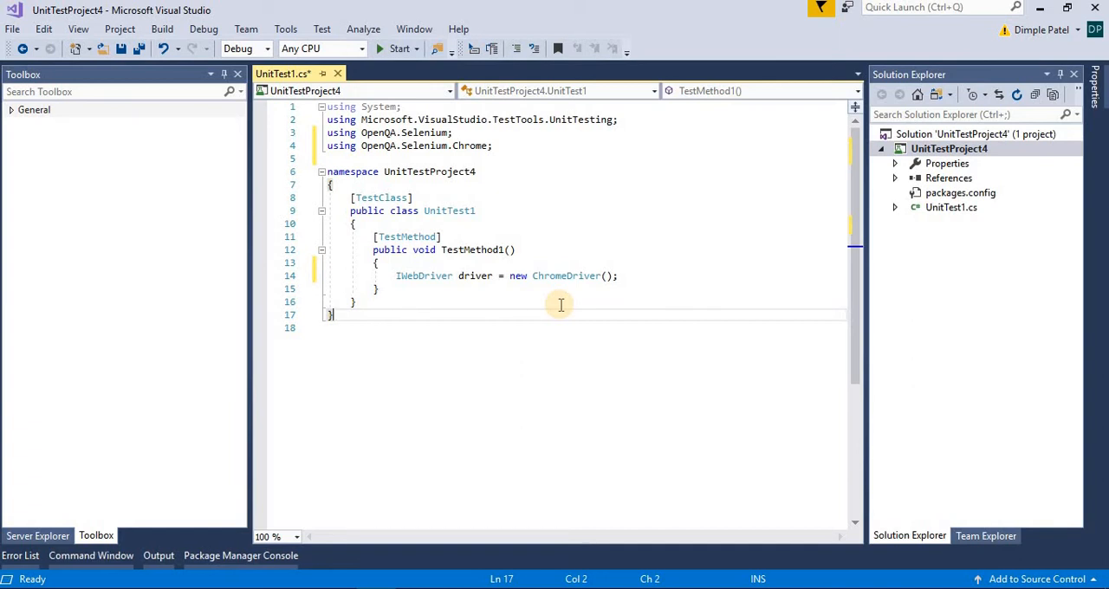
# - Save the test file and begin the statement driver.Navigate()
pyautogui.press('ctrl+s')
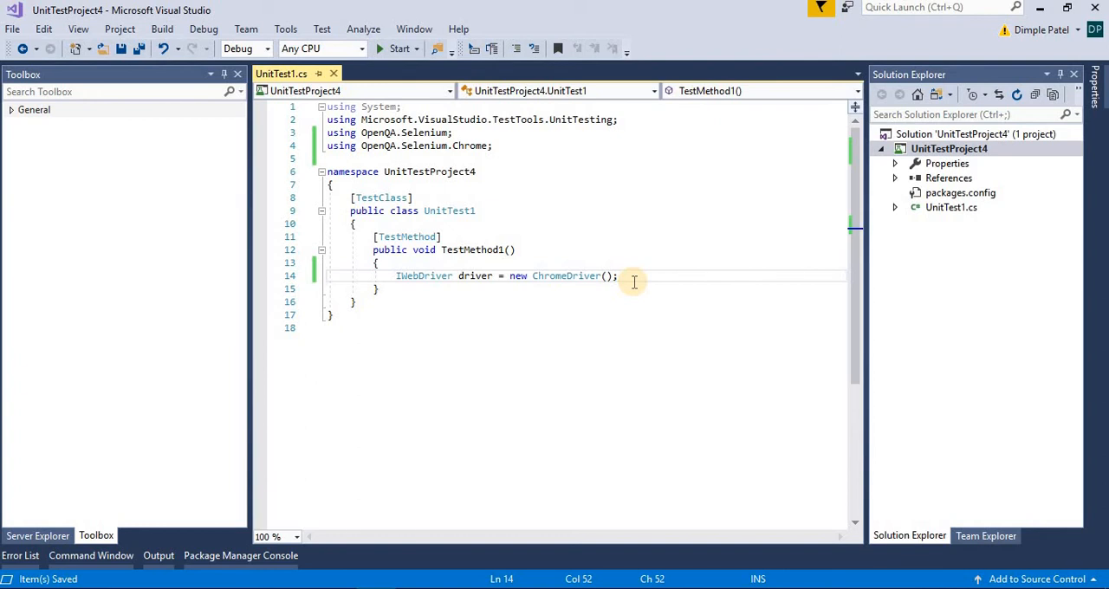
pyautogui.write('driver.')
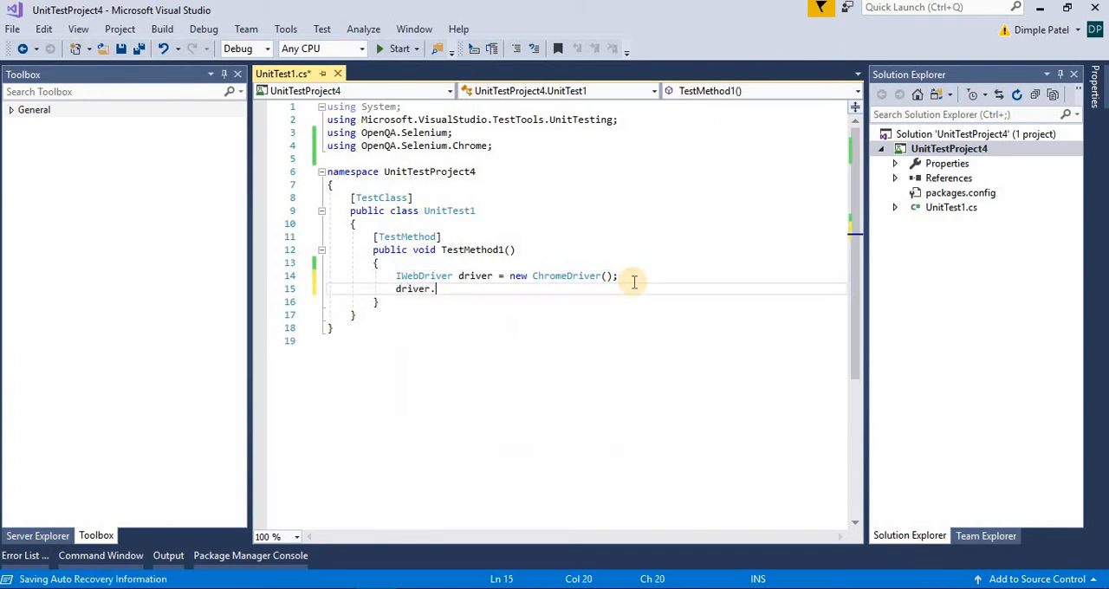
pyautogui.write('Navigate();')
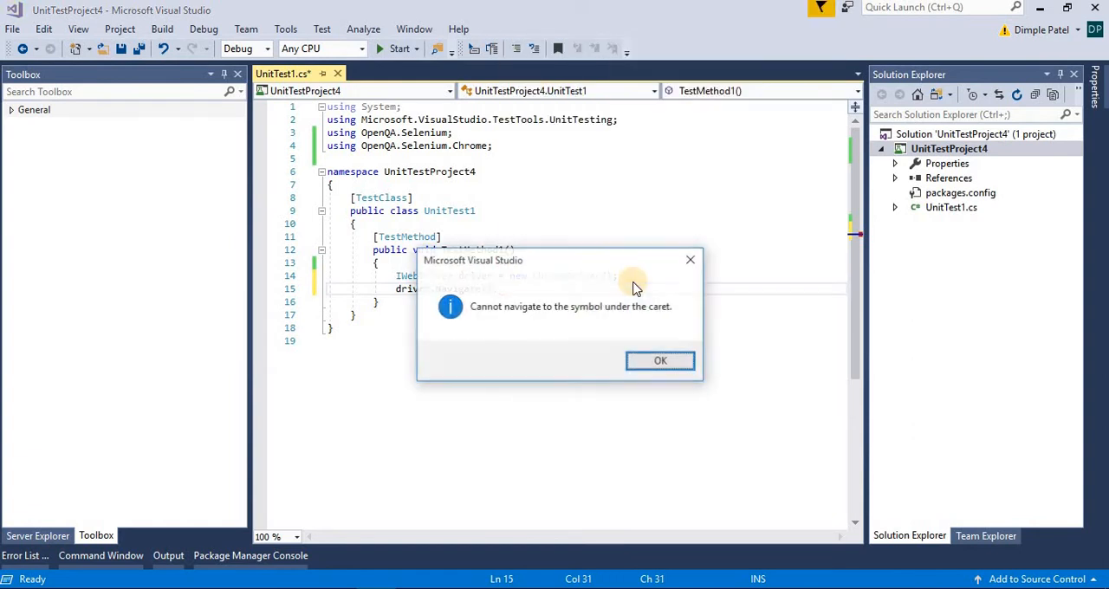
pyautogui.moveTo(660, 361)
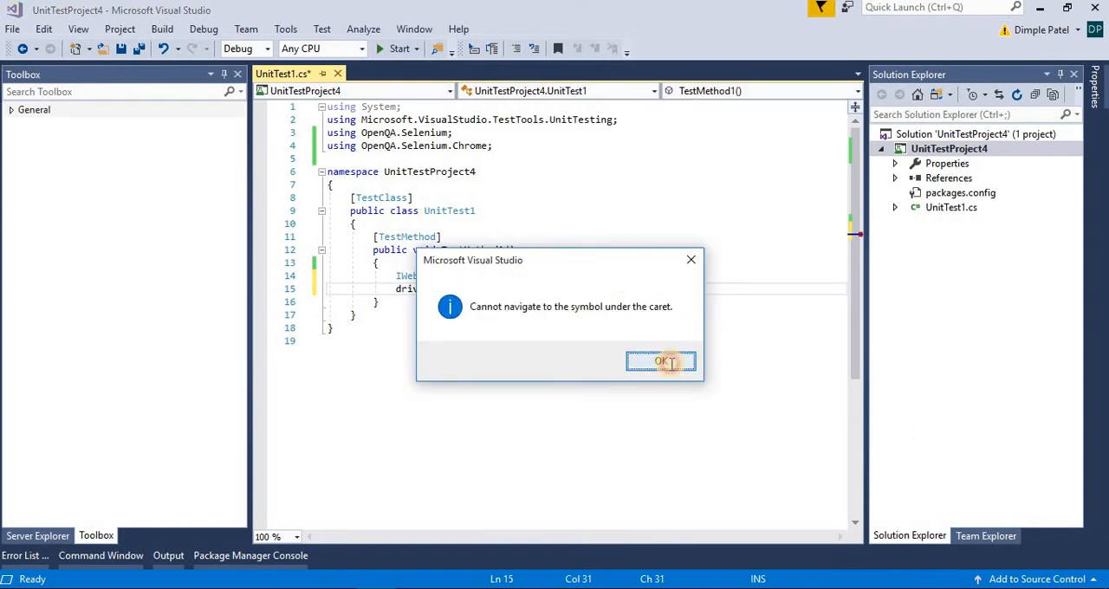
pyautogui.click(661, 362)
pyautogui.write('GoToUrl("ht')
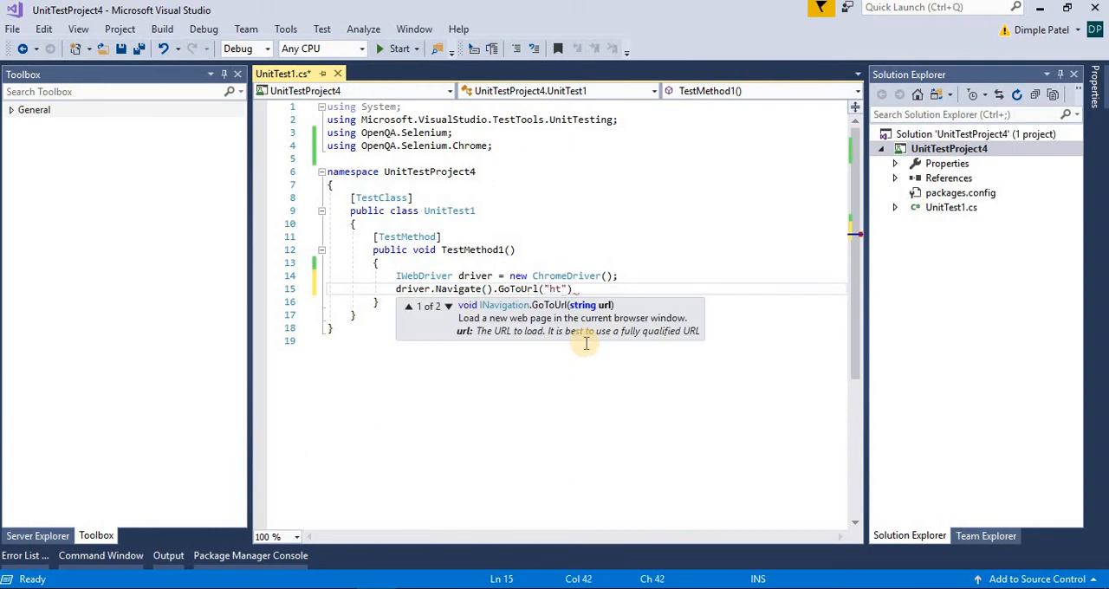
pyautogui.write('tp.')
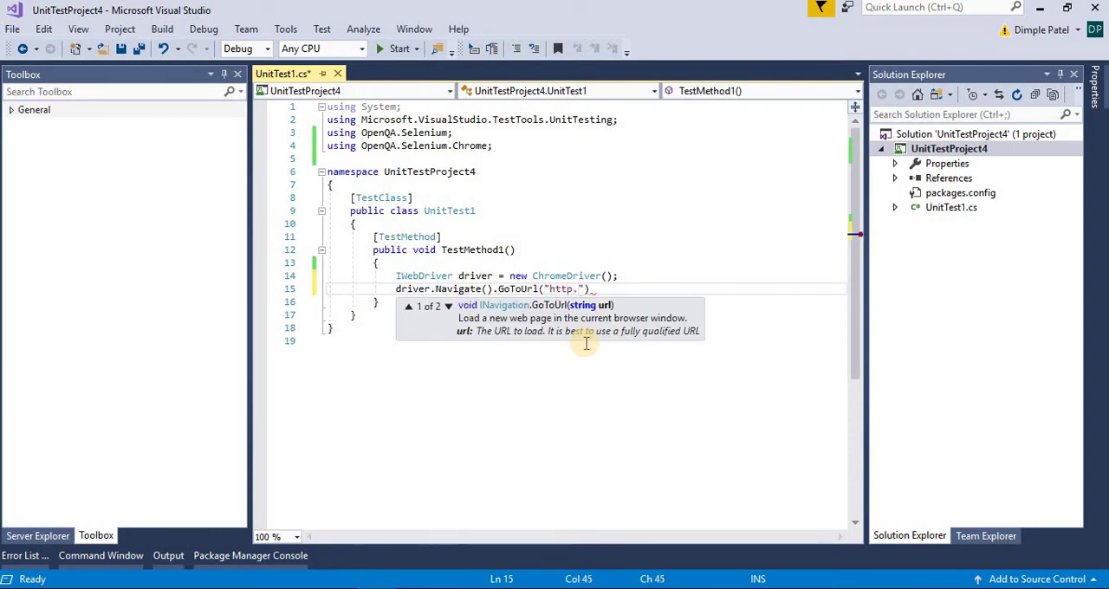
pyautogui.write('://www')
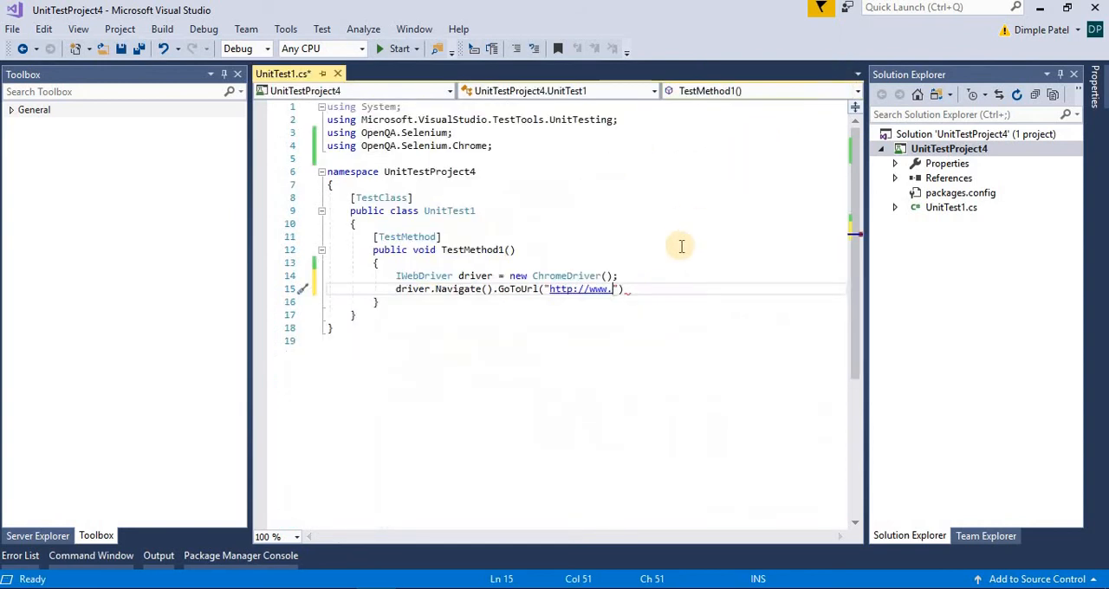
pyautogui.write('gogo')
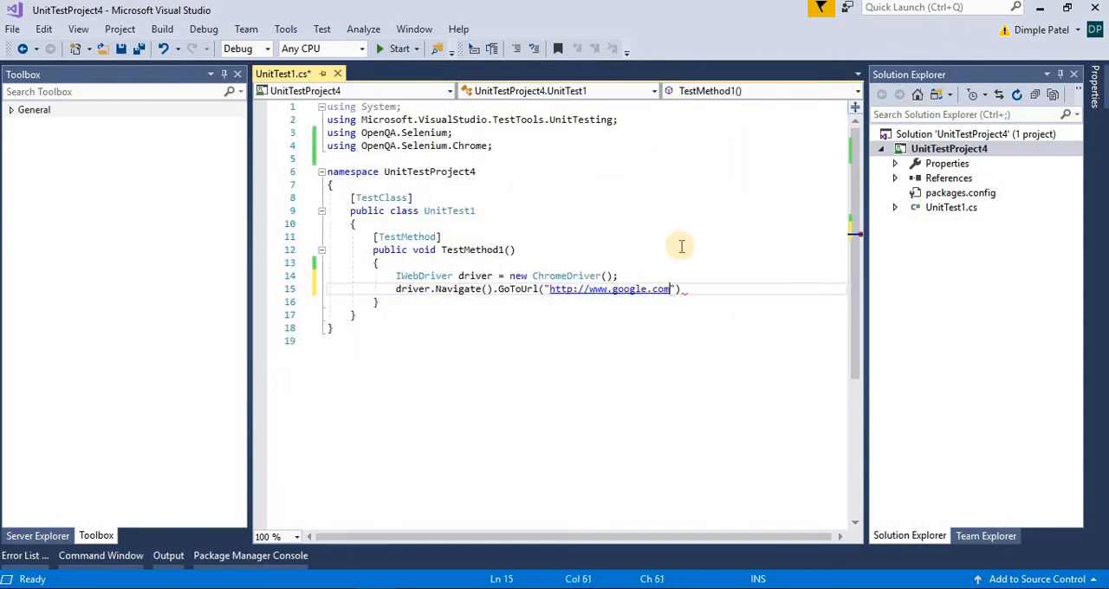
pyautogui.write(';')
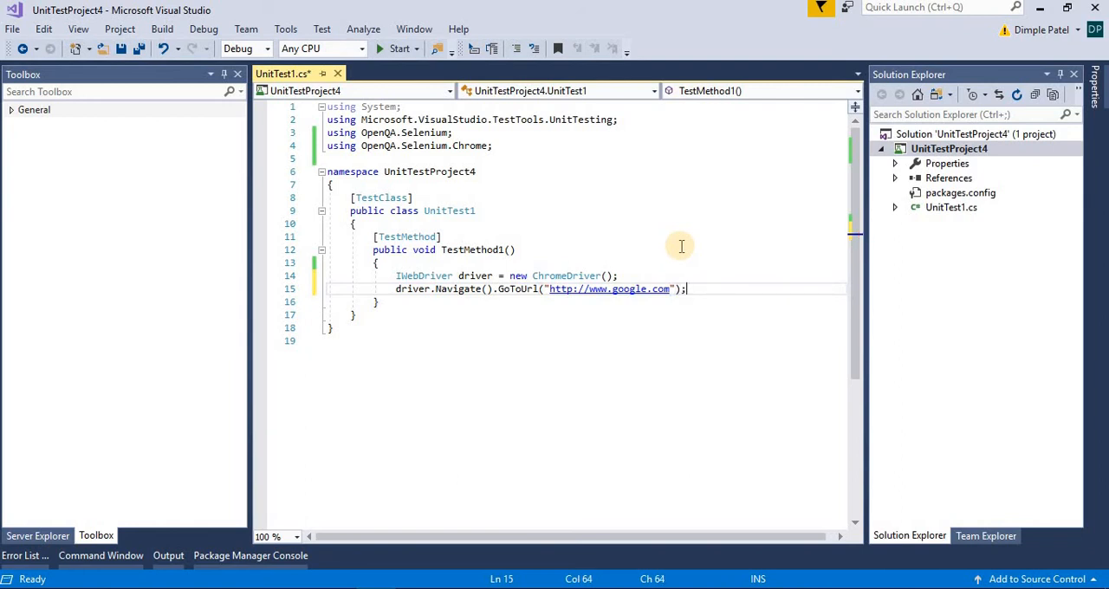
pyautogui.press('ctrl+s')
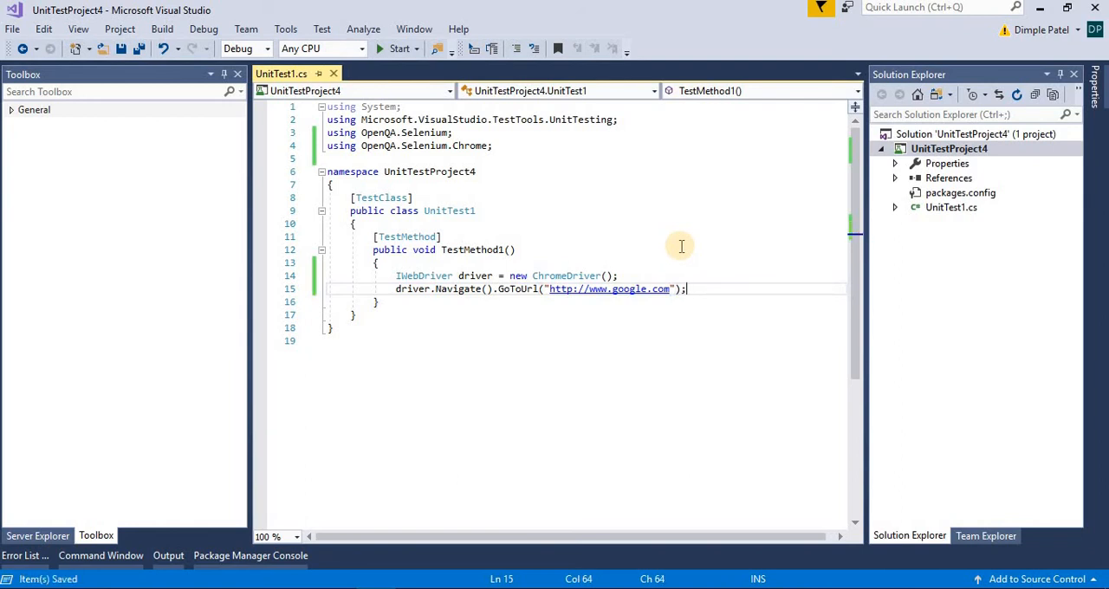
pyautogui.moveTo(48, 376)
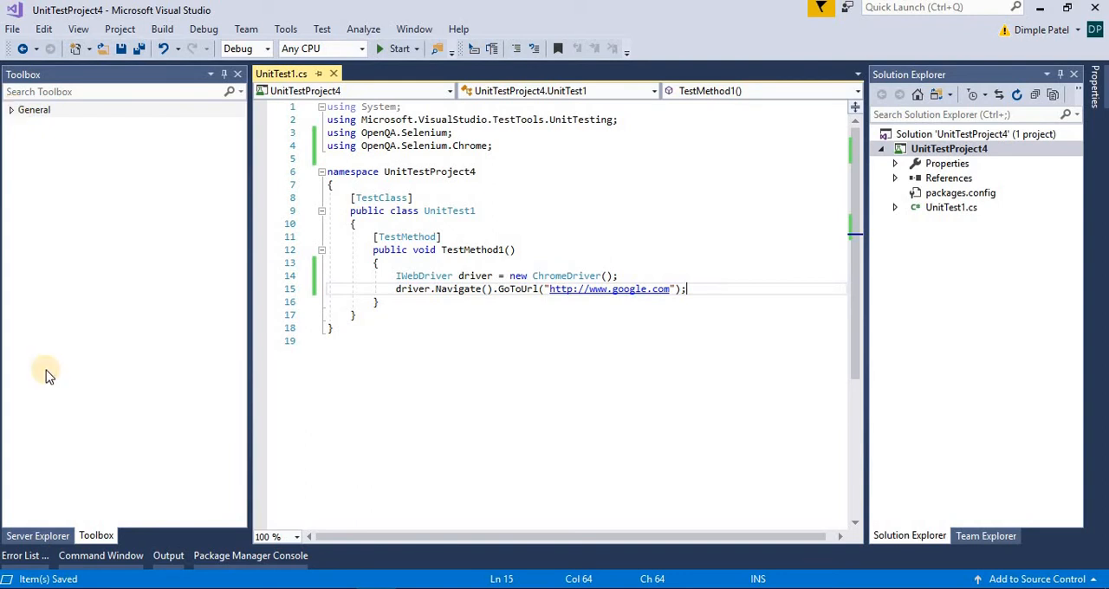
pyautogui.moveTo(197, 70)
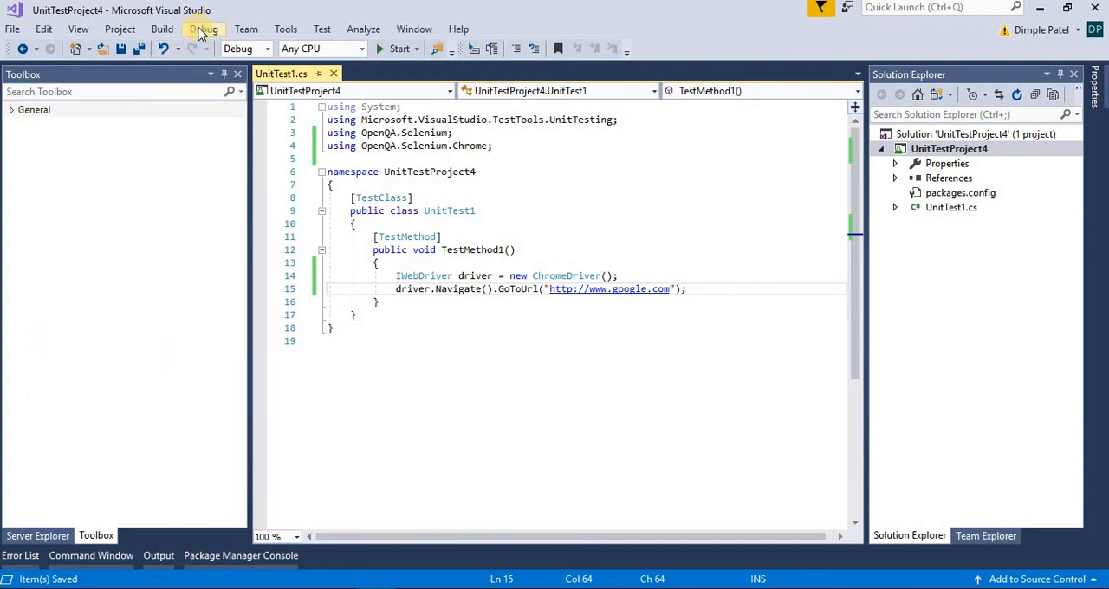
pyautogui.moveTo(78, 28)
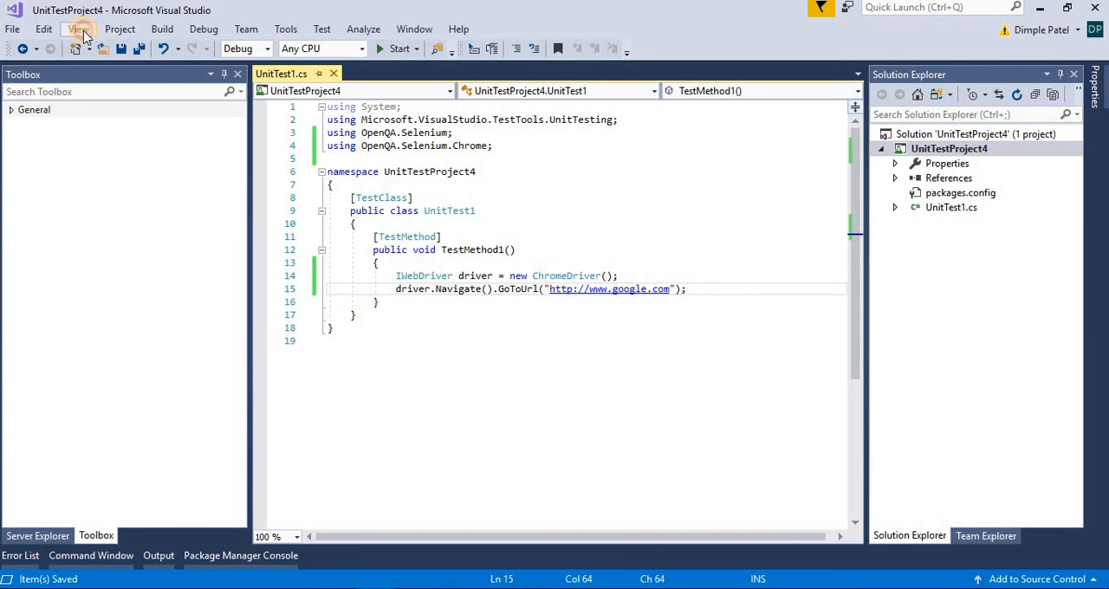
# - Open Test Explorer from the Test > Windows menu
pyautogui.click(78, 29)
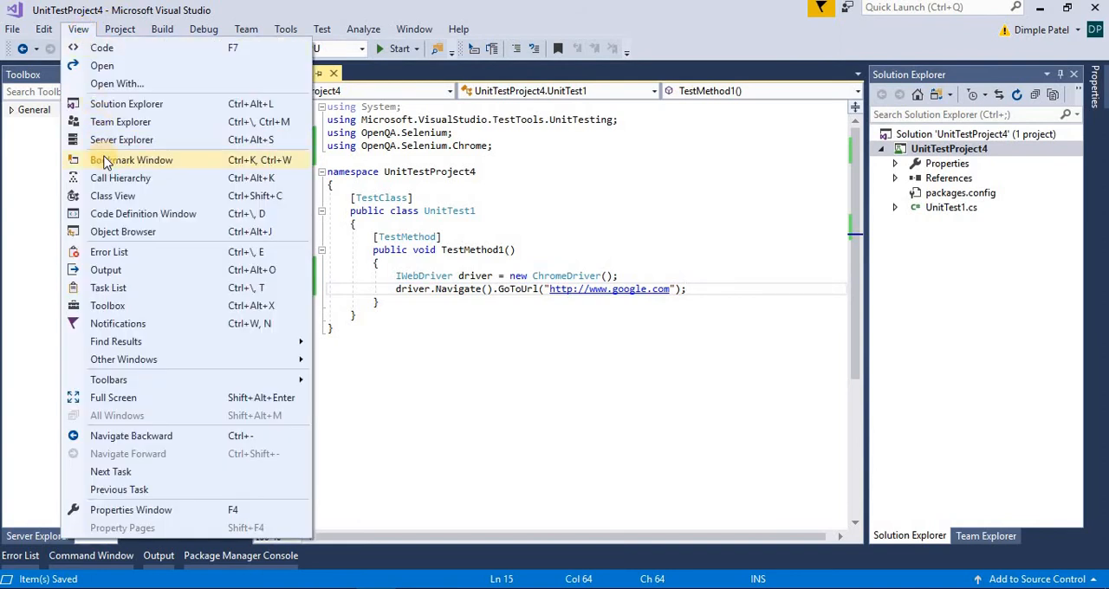
pyautogui.click(322, 29)
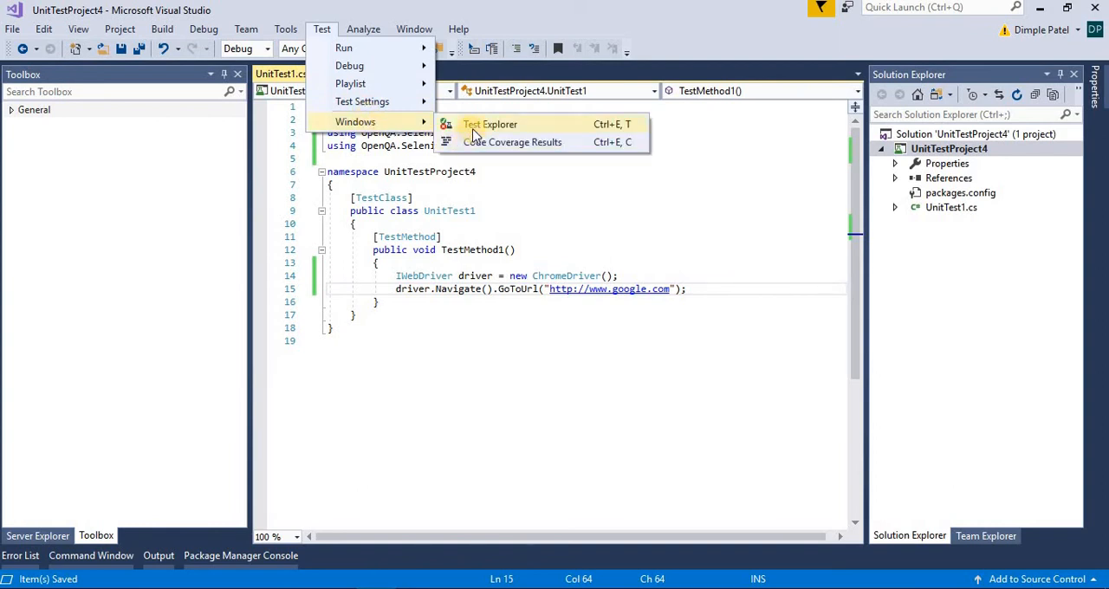
pyautogui.click(489, 124)
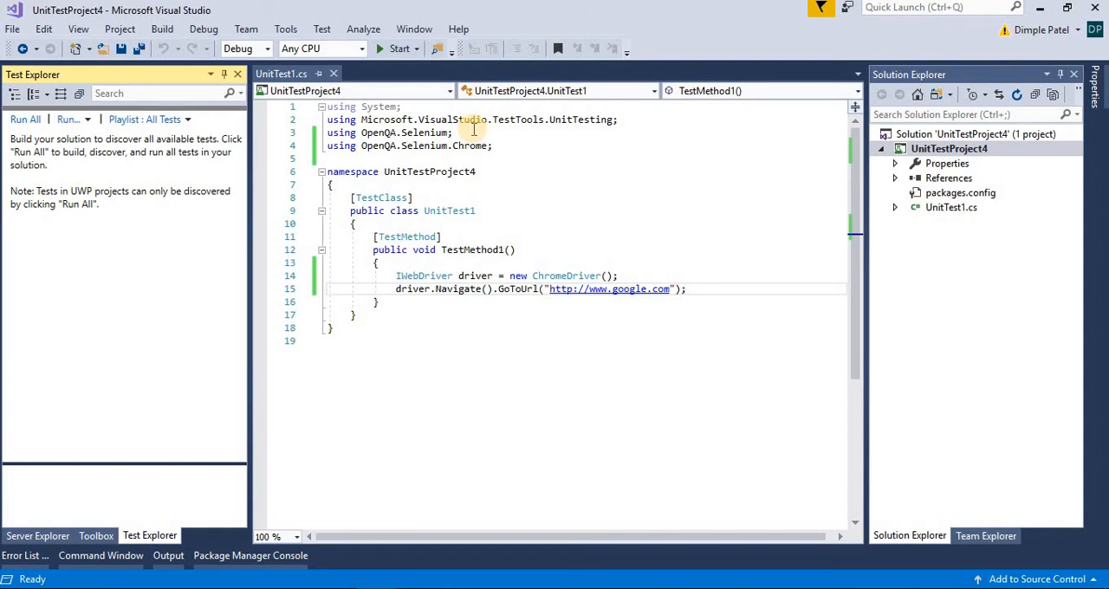
# - Expand UnitTest1 in Test Explorer and select TestMethod1 to view its source details
pyautogui.click(25, 119)
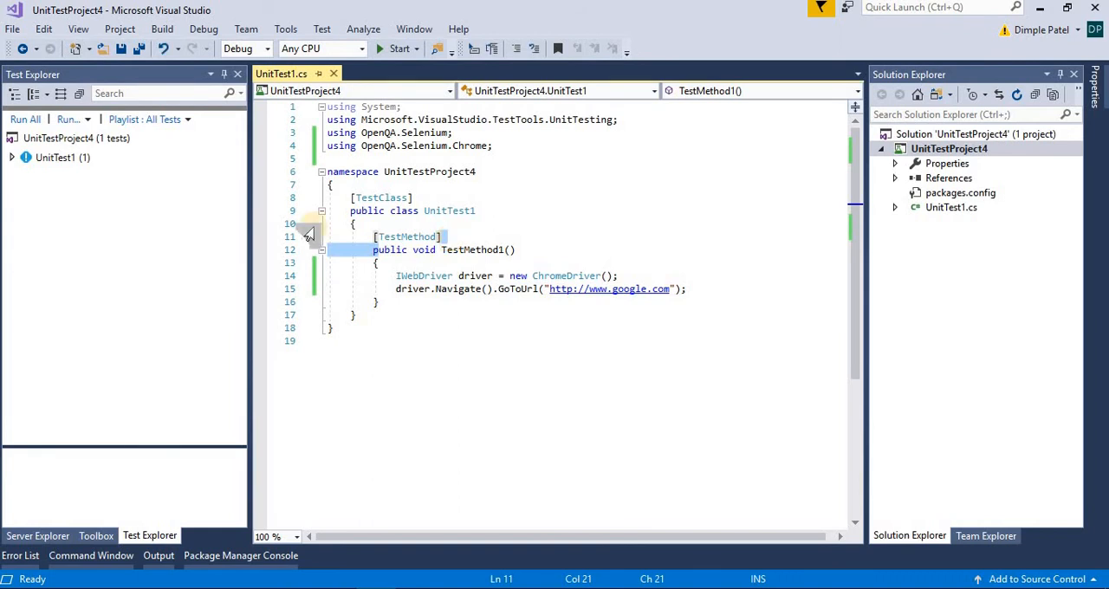
pyautogui.click(14, 157)
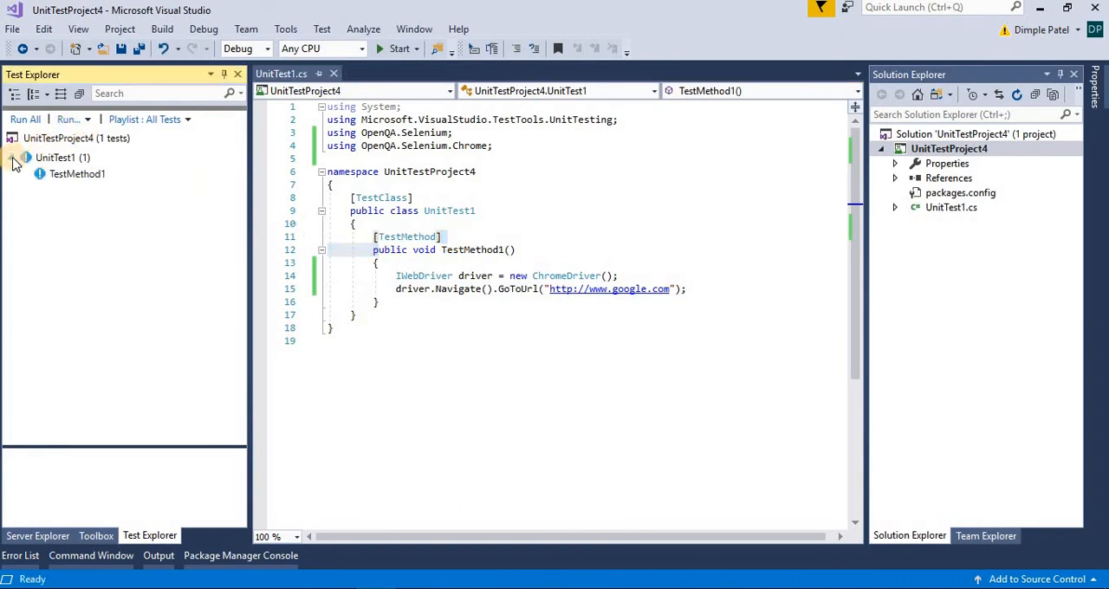
pyautogui.click(78, 173)
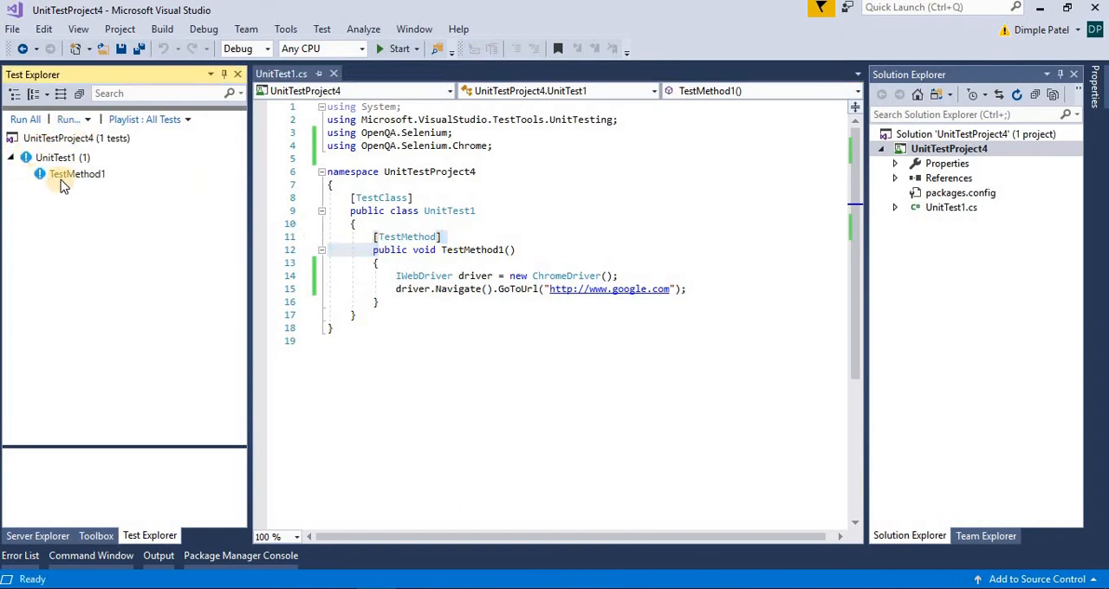
pyautogui.rightClick(76, 174)
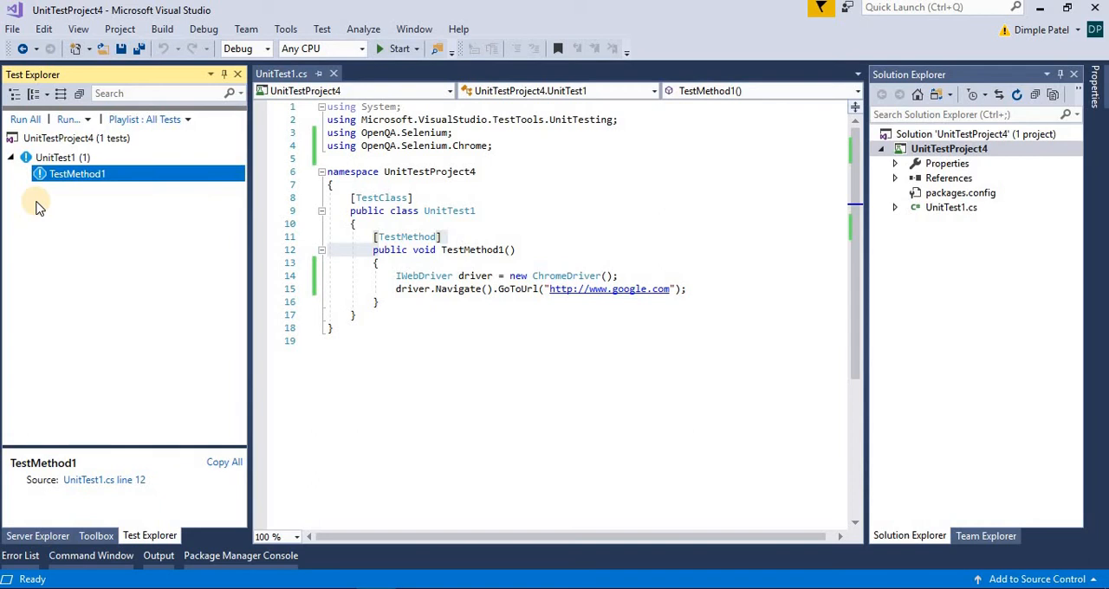
# - Run TestMethod1, read its DriverServiceNotFoundException, and reveal the chromedriver folder path
pyautogui.rightClick(77, 173)
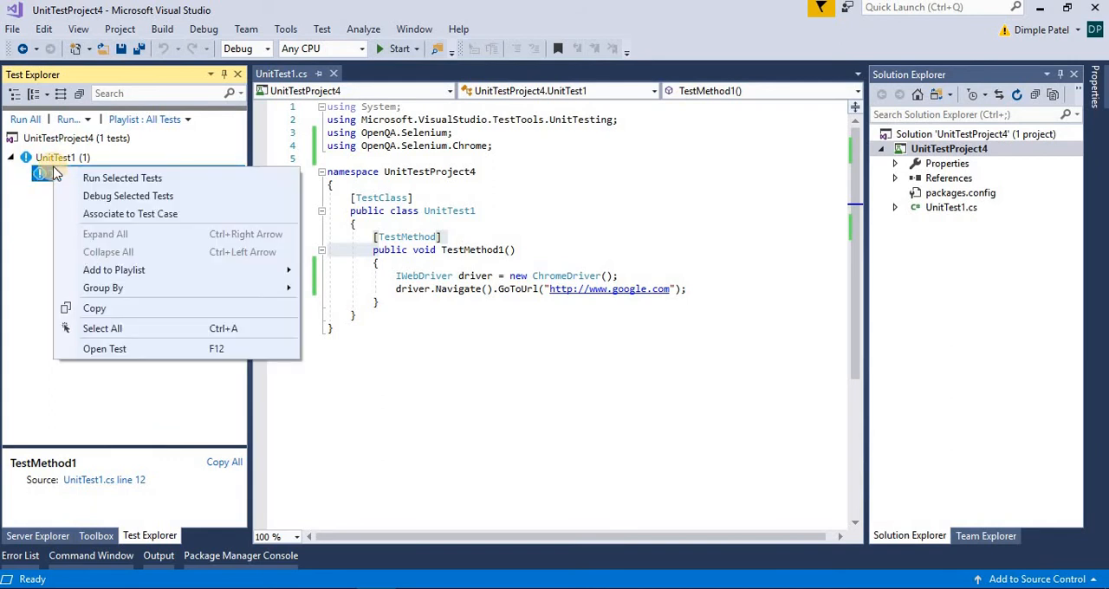
pyautogui.click(122, 178)
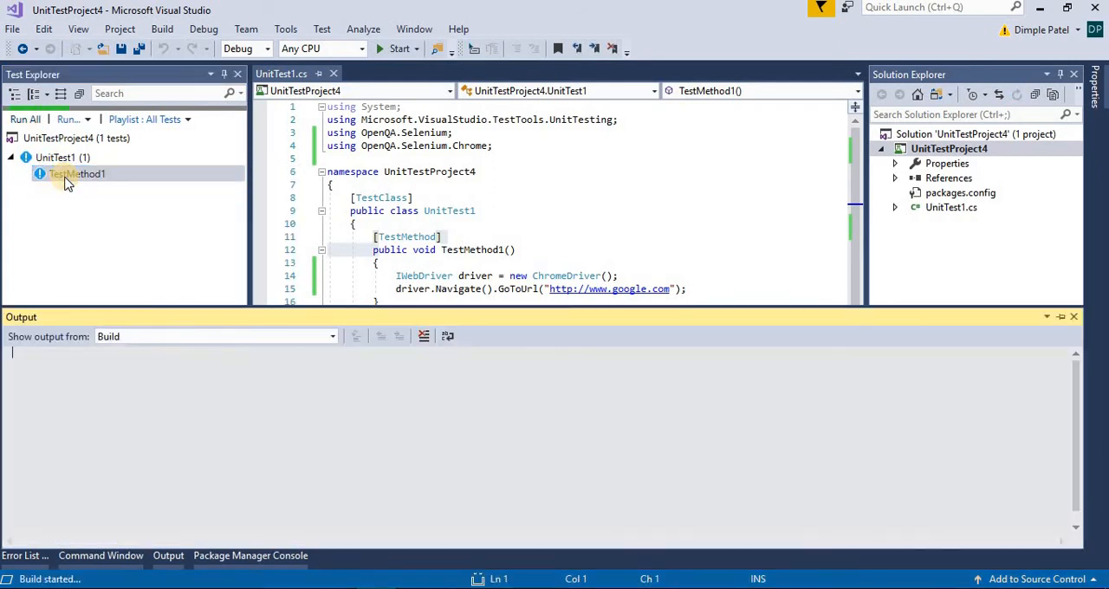
pyautogui.click(26, 119)
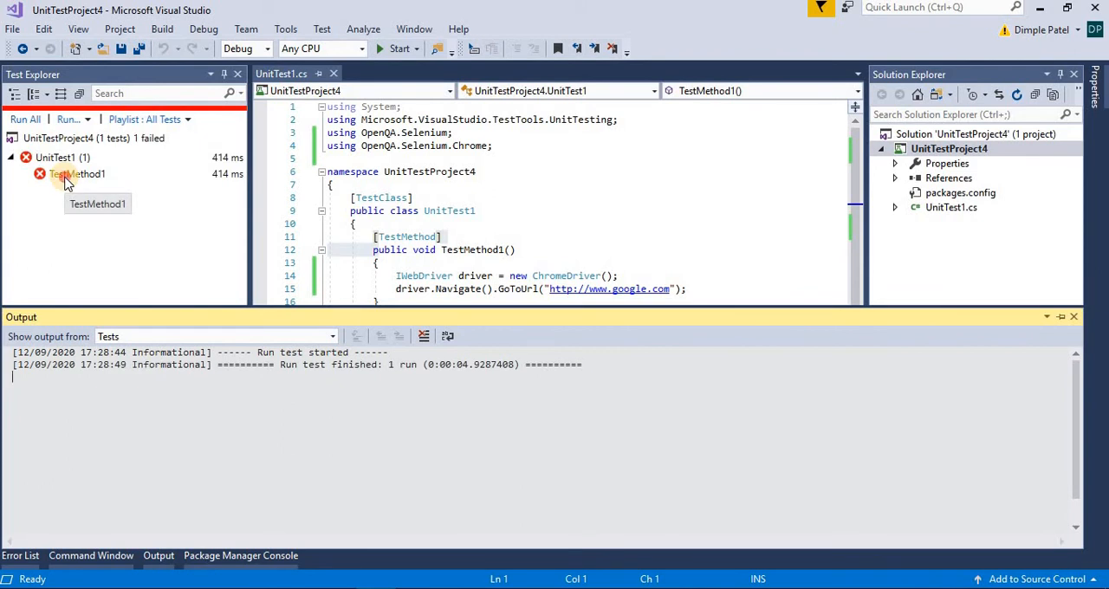
pyautogui.click(77, 173)
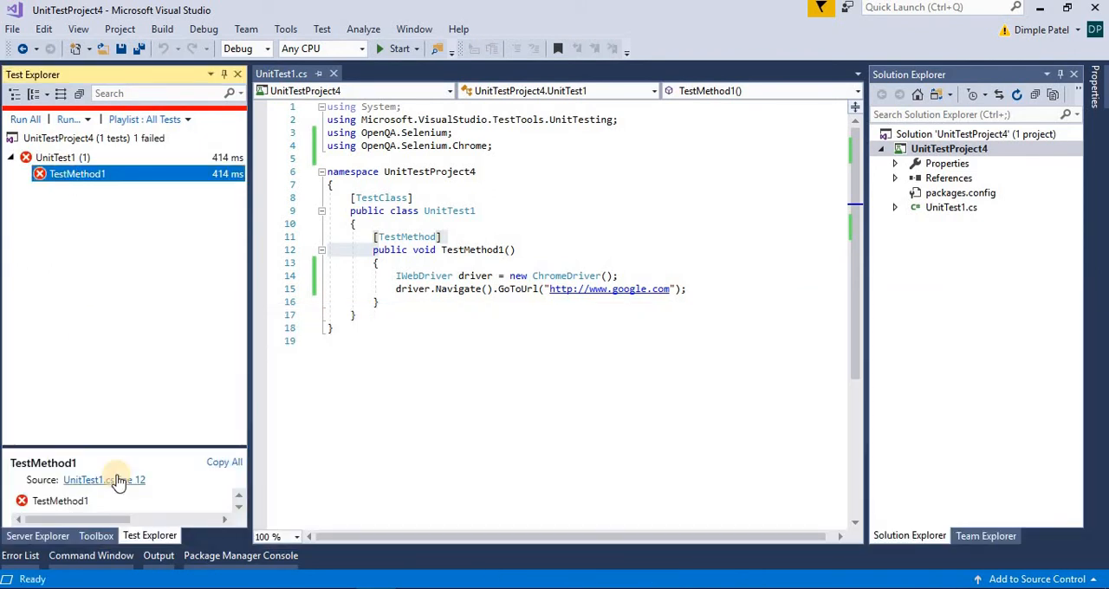
pyautogui.moveTo(110, 370)
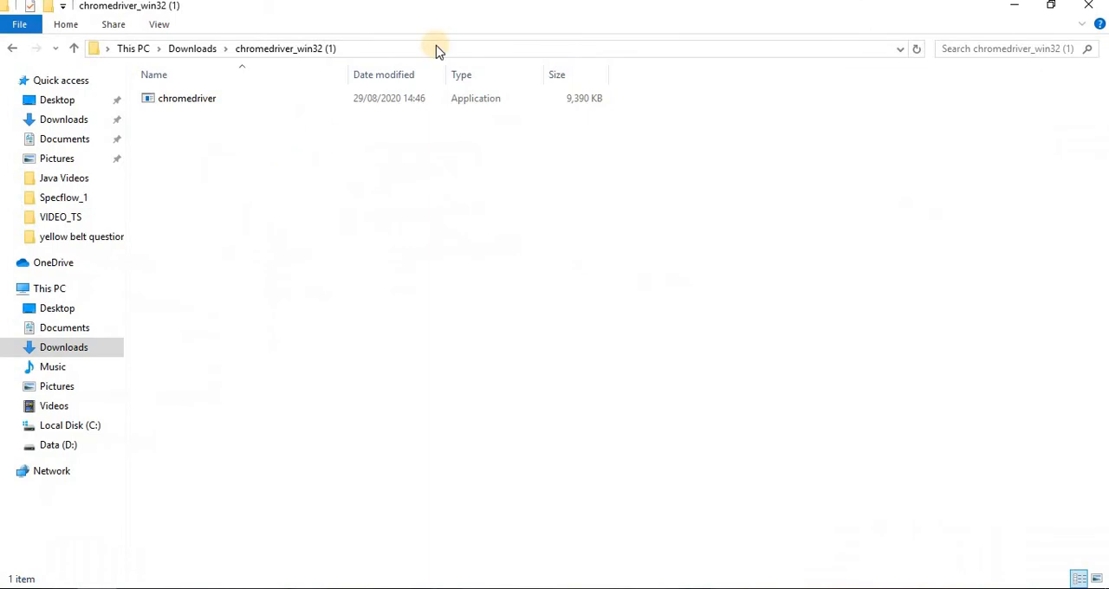
pyautogui.click(437, 48)
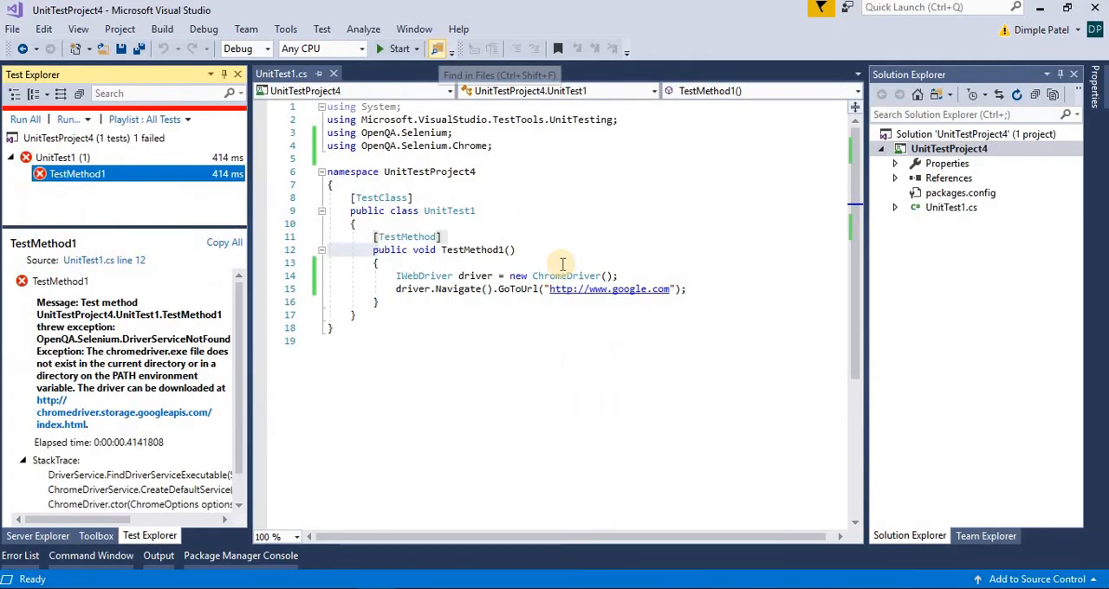
# - Pass "C:\Users\Dimple\Downloads\chromedriver_win32 (1)" into the ChromeDriver constructor and save
pyautogui.click(605, 276)
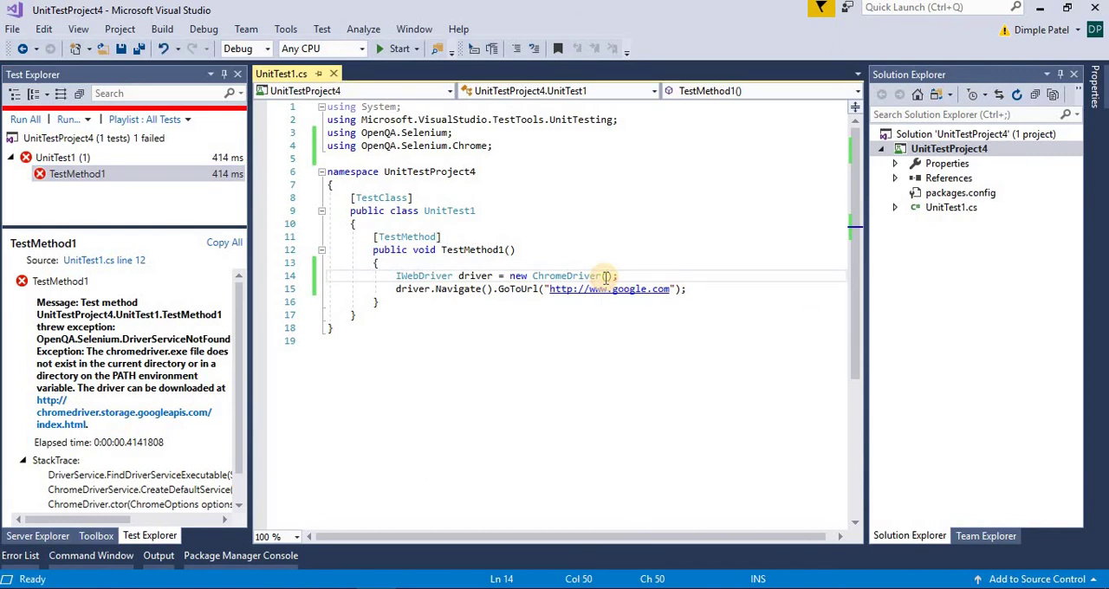
pyautogui.write('"C:\\Users\\Dimple\\Downloads\\chromedriver_win32 (1)"')
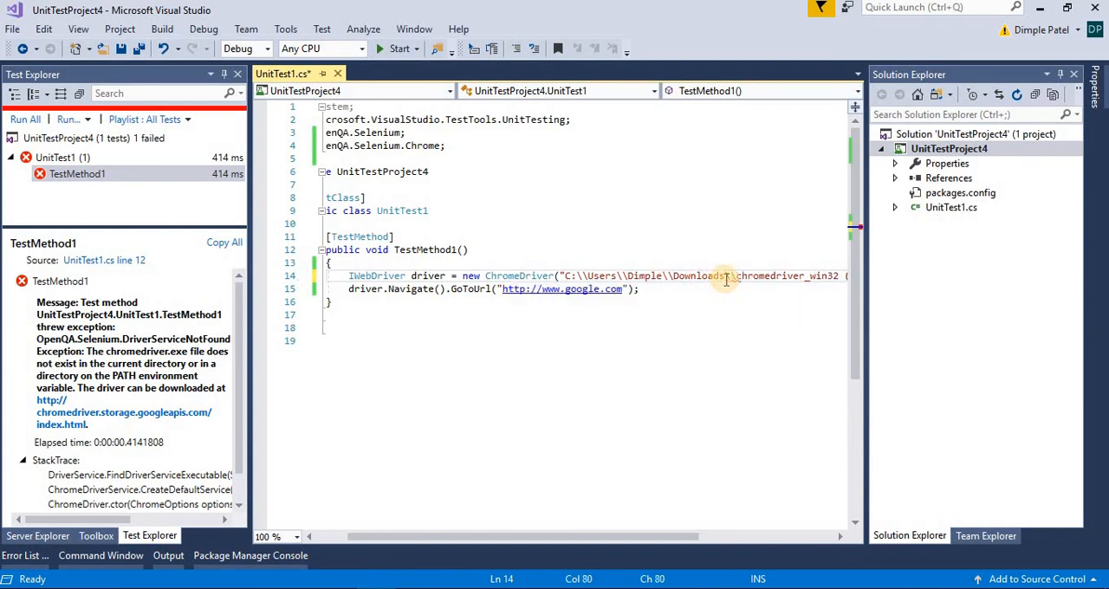
pyautogui.press('ctrl+s')
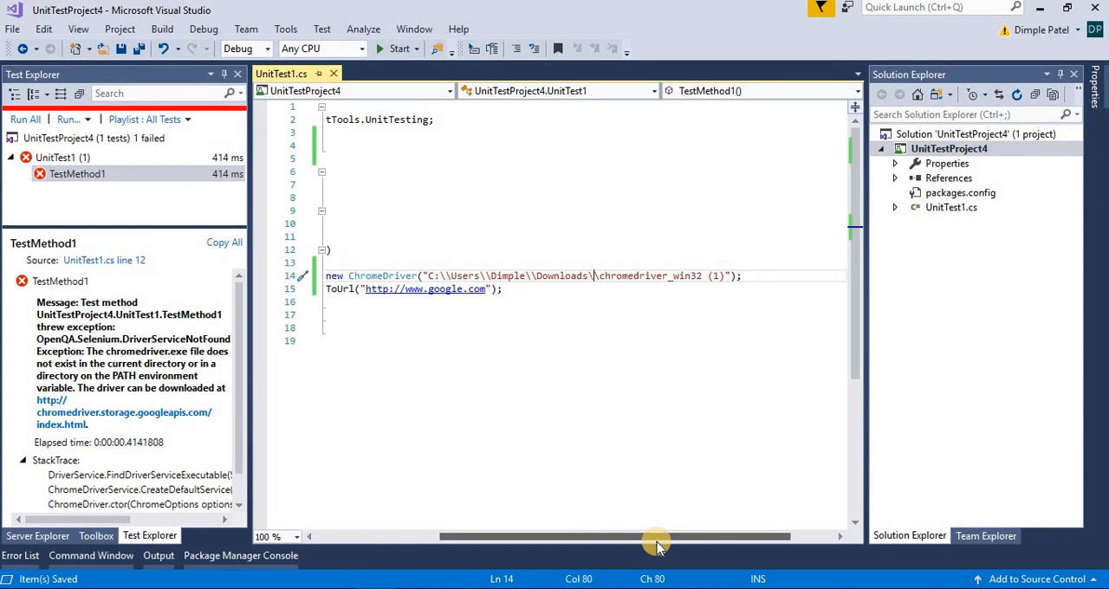
pyautogui.click(77, 173)
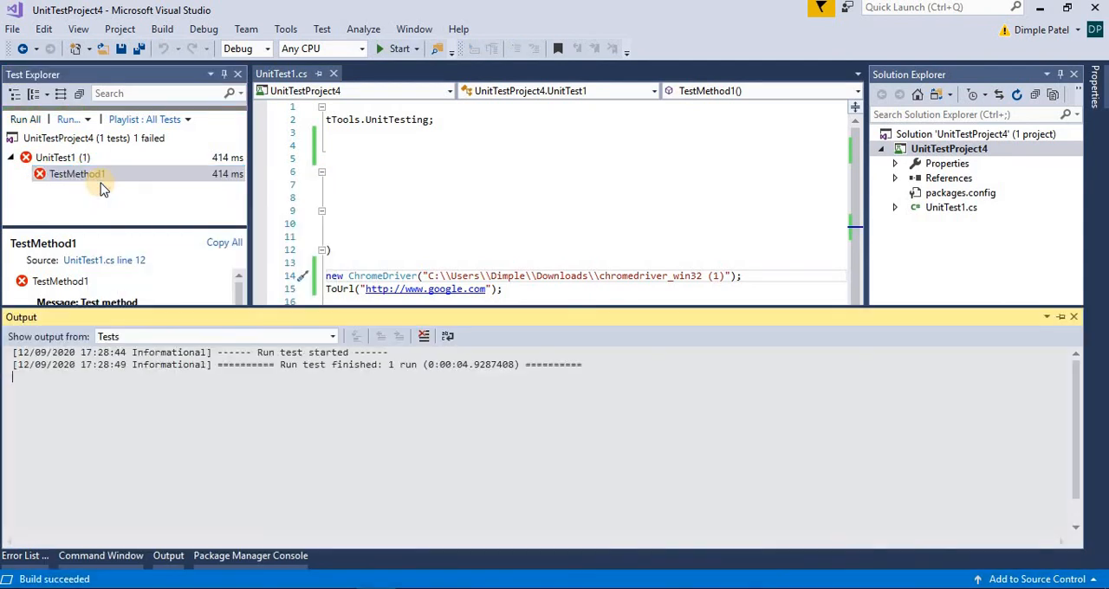
# - Run TestMethod1 again from Test Explorer so it passes and Chrome opens google.com
pyautogui.click(25, 119)
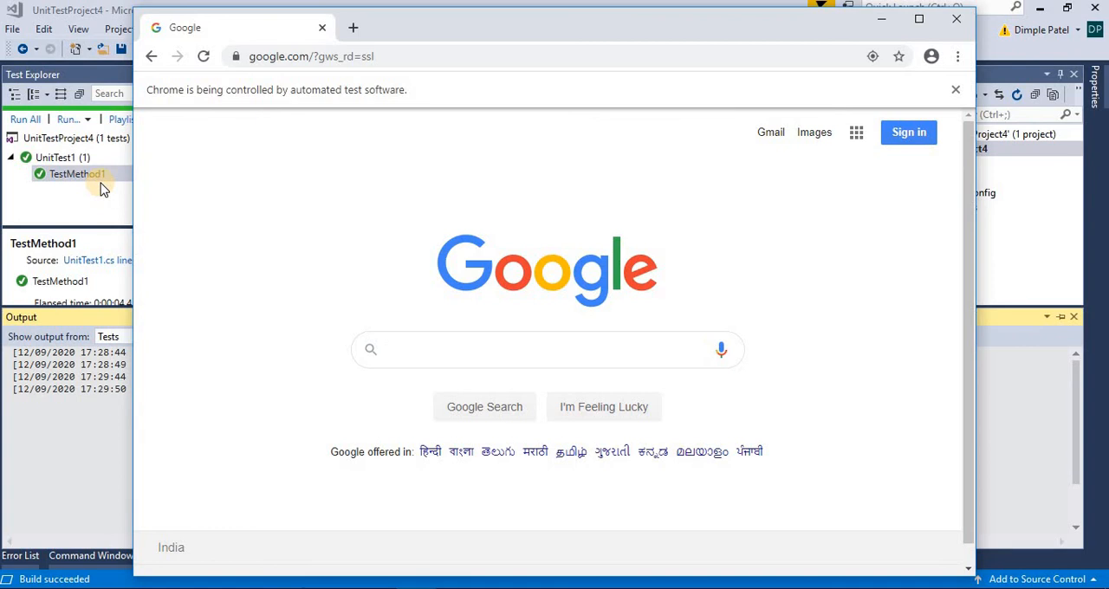
pyautogui.click(548, 349)
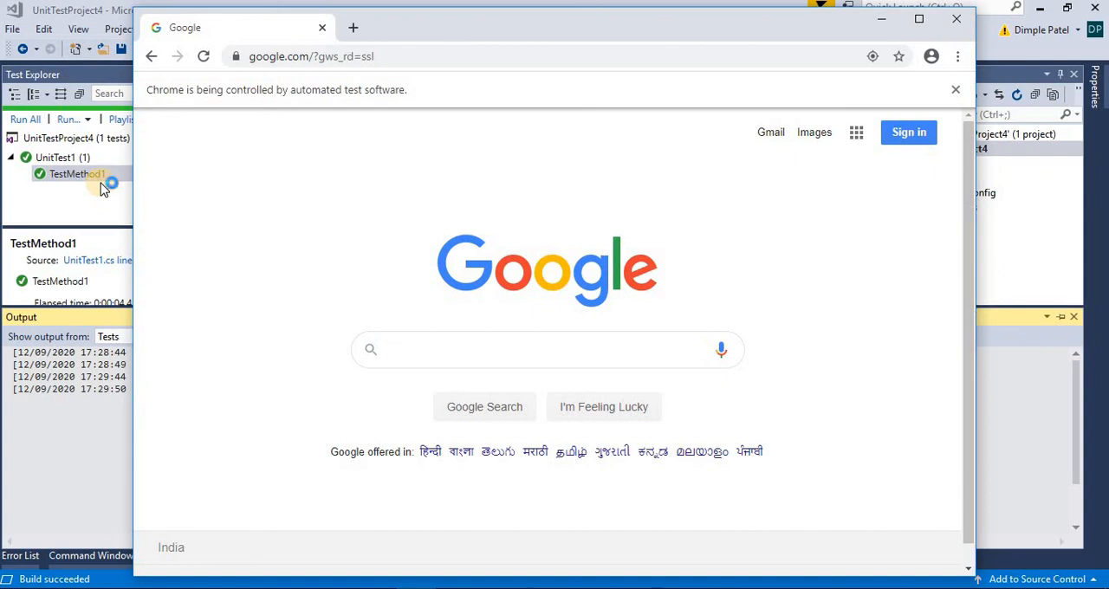
pyautogui.moveTo(100, 188)
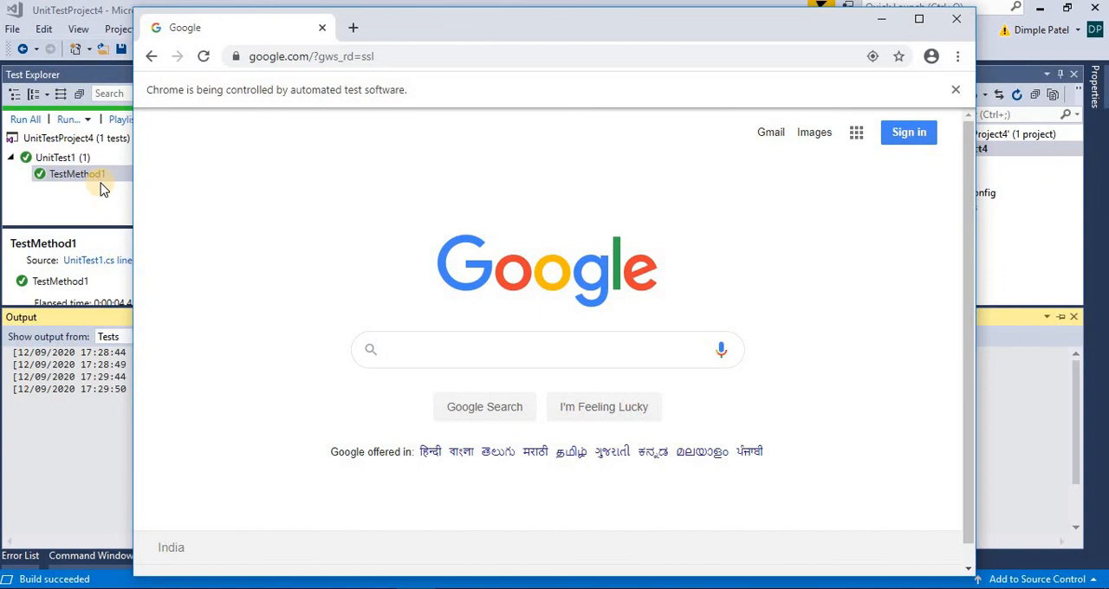
pyautogui.click(546, 349)
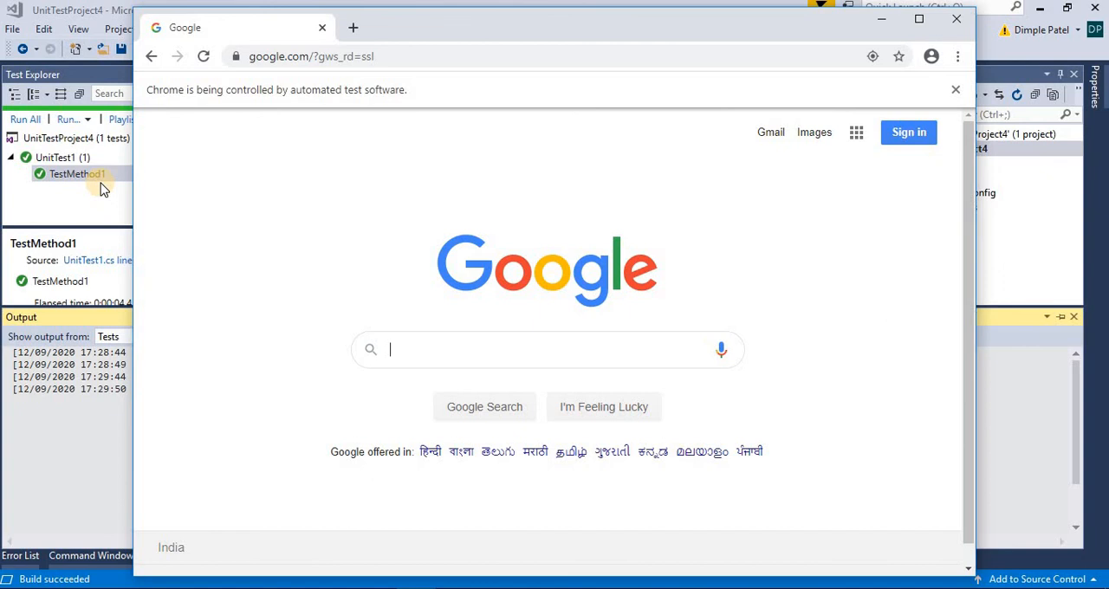